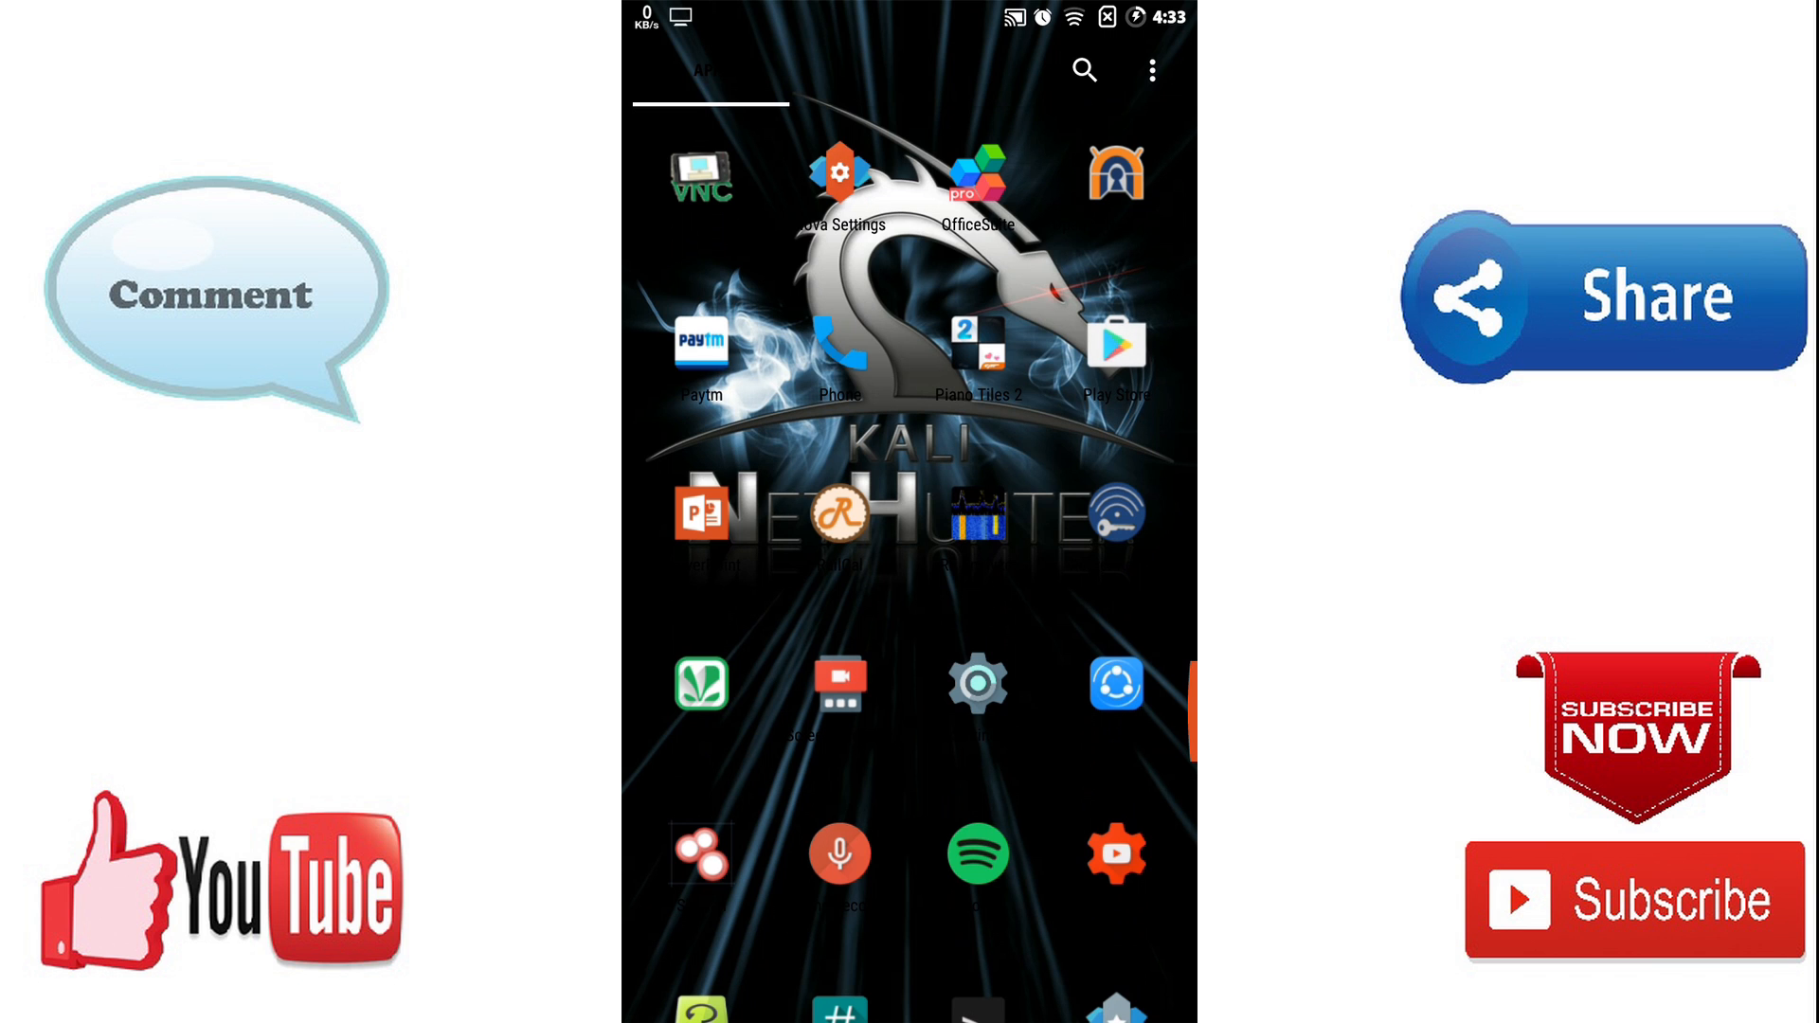
Step: Launch the Google Play Store from the app drawer
left_click(1114, 342)
type("diakinfo")
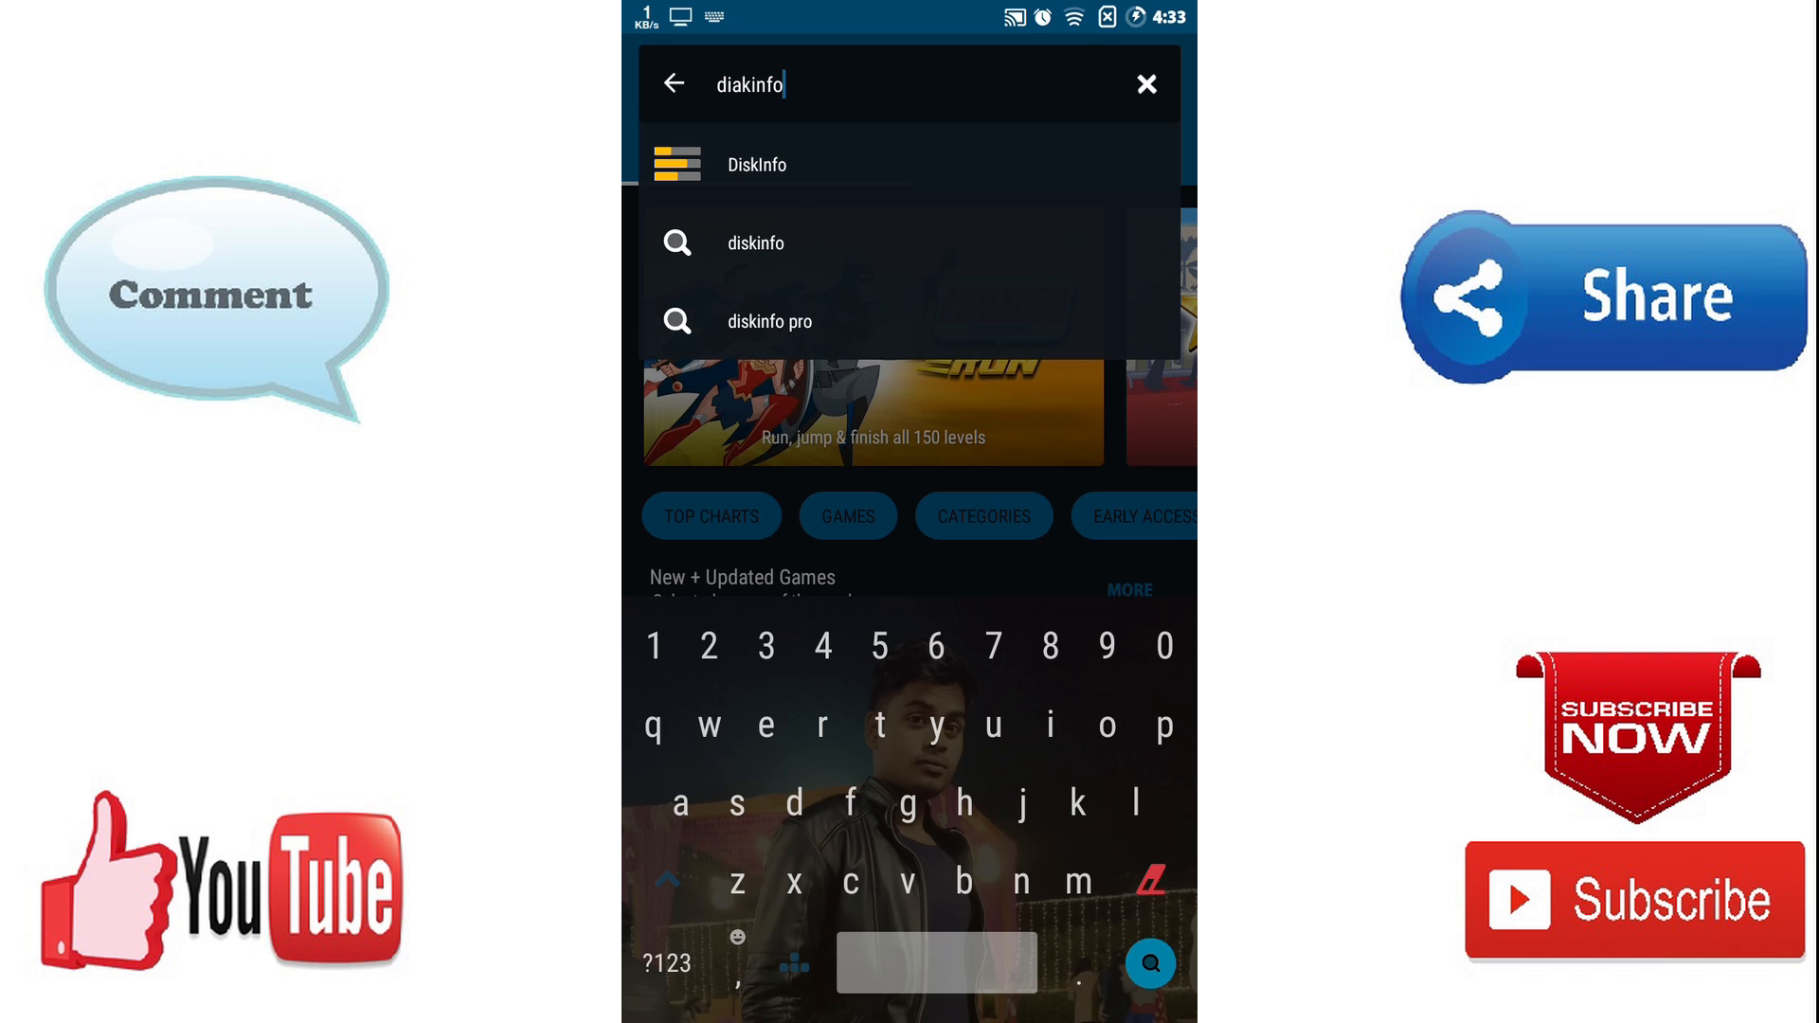
Step: Install DiskInfo by Kuder Apps from its Play Store page
left_click(755, 164)
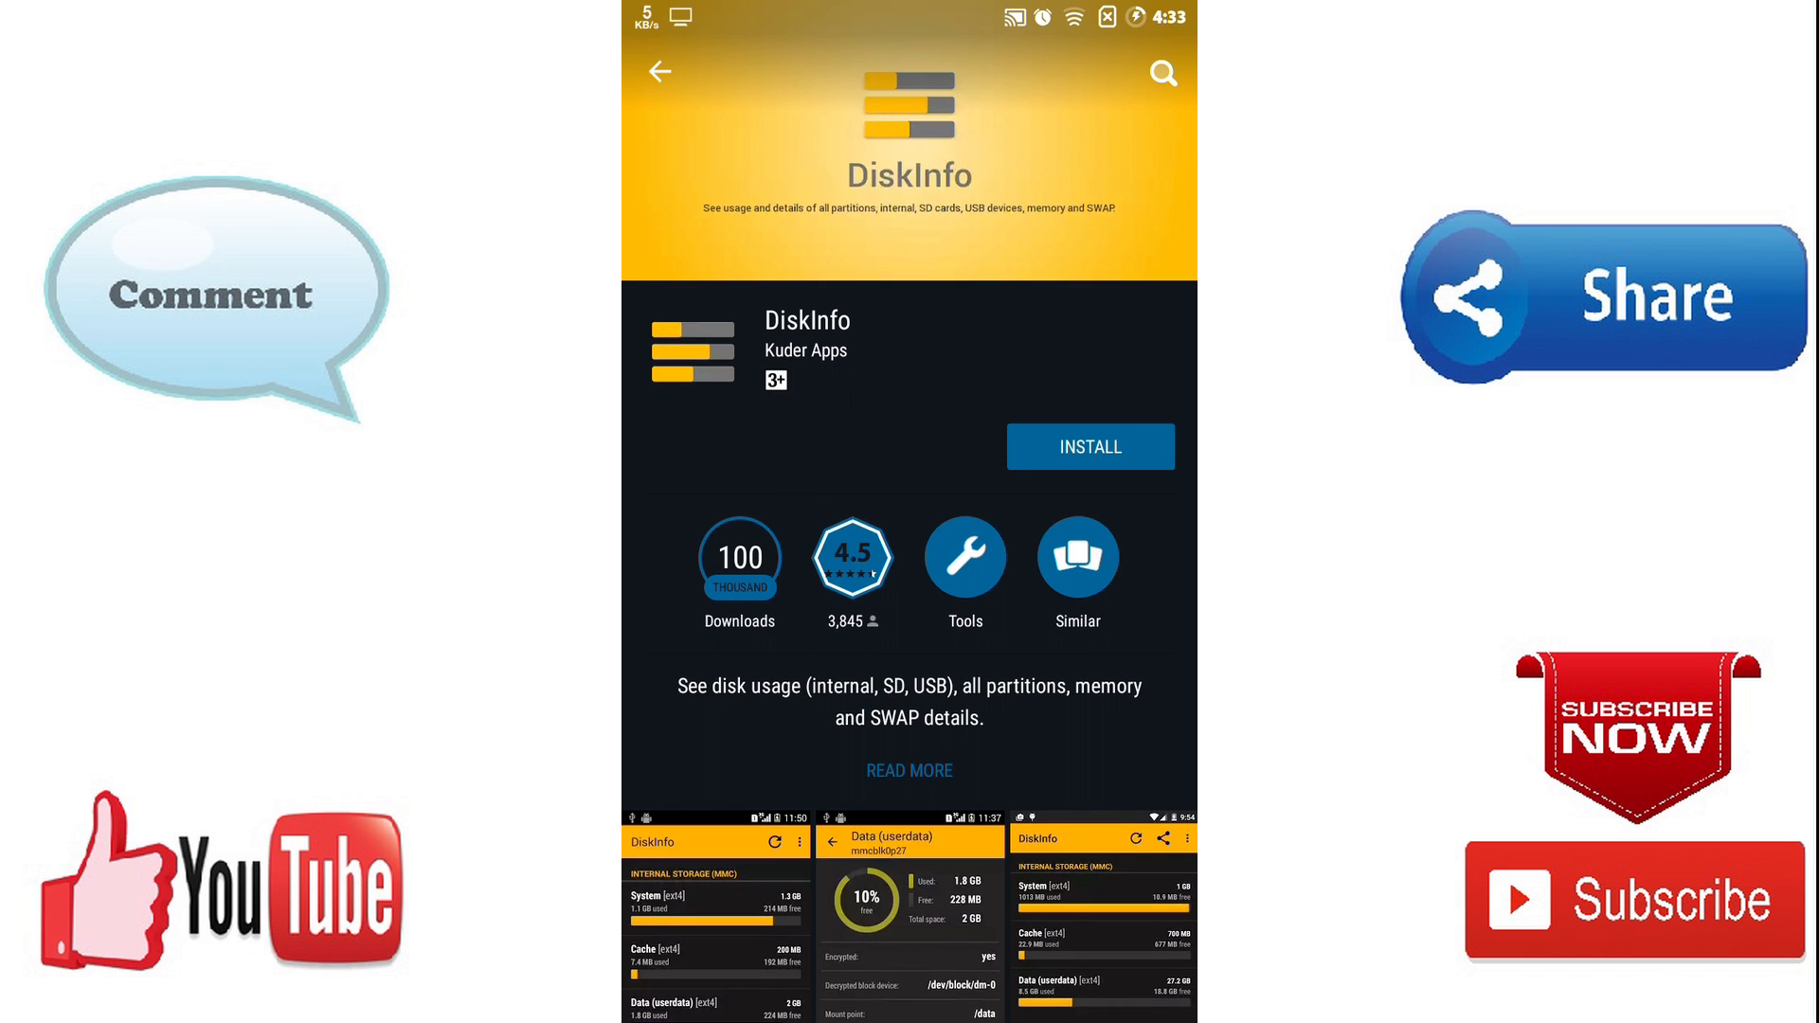
left_click(1089, 446)
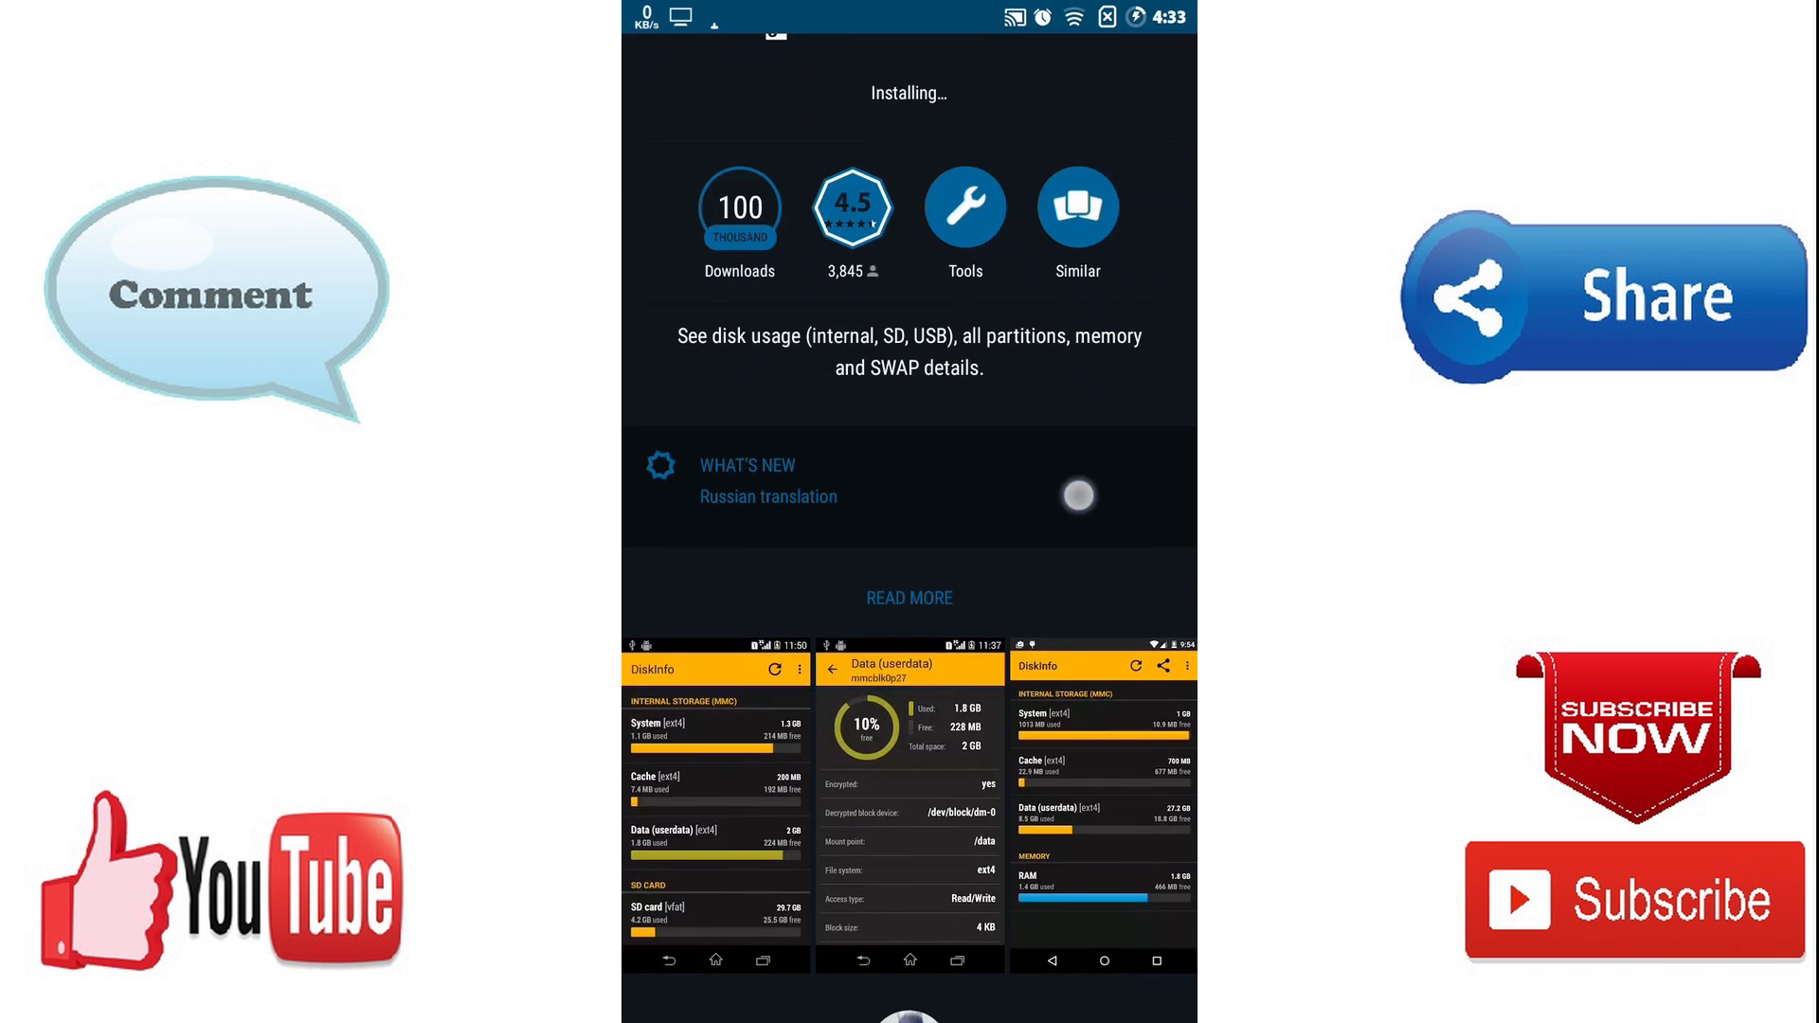
scroll("down", 3)
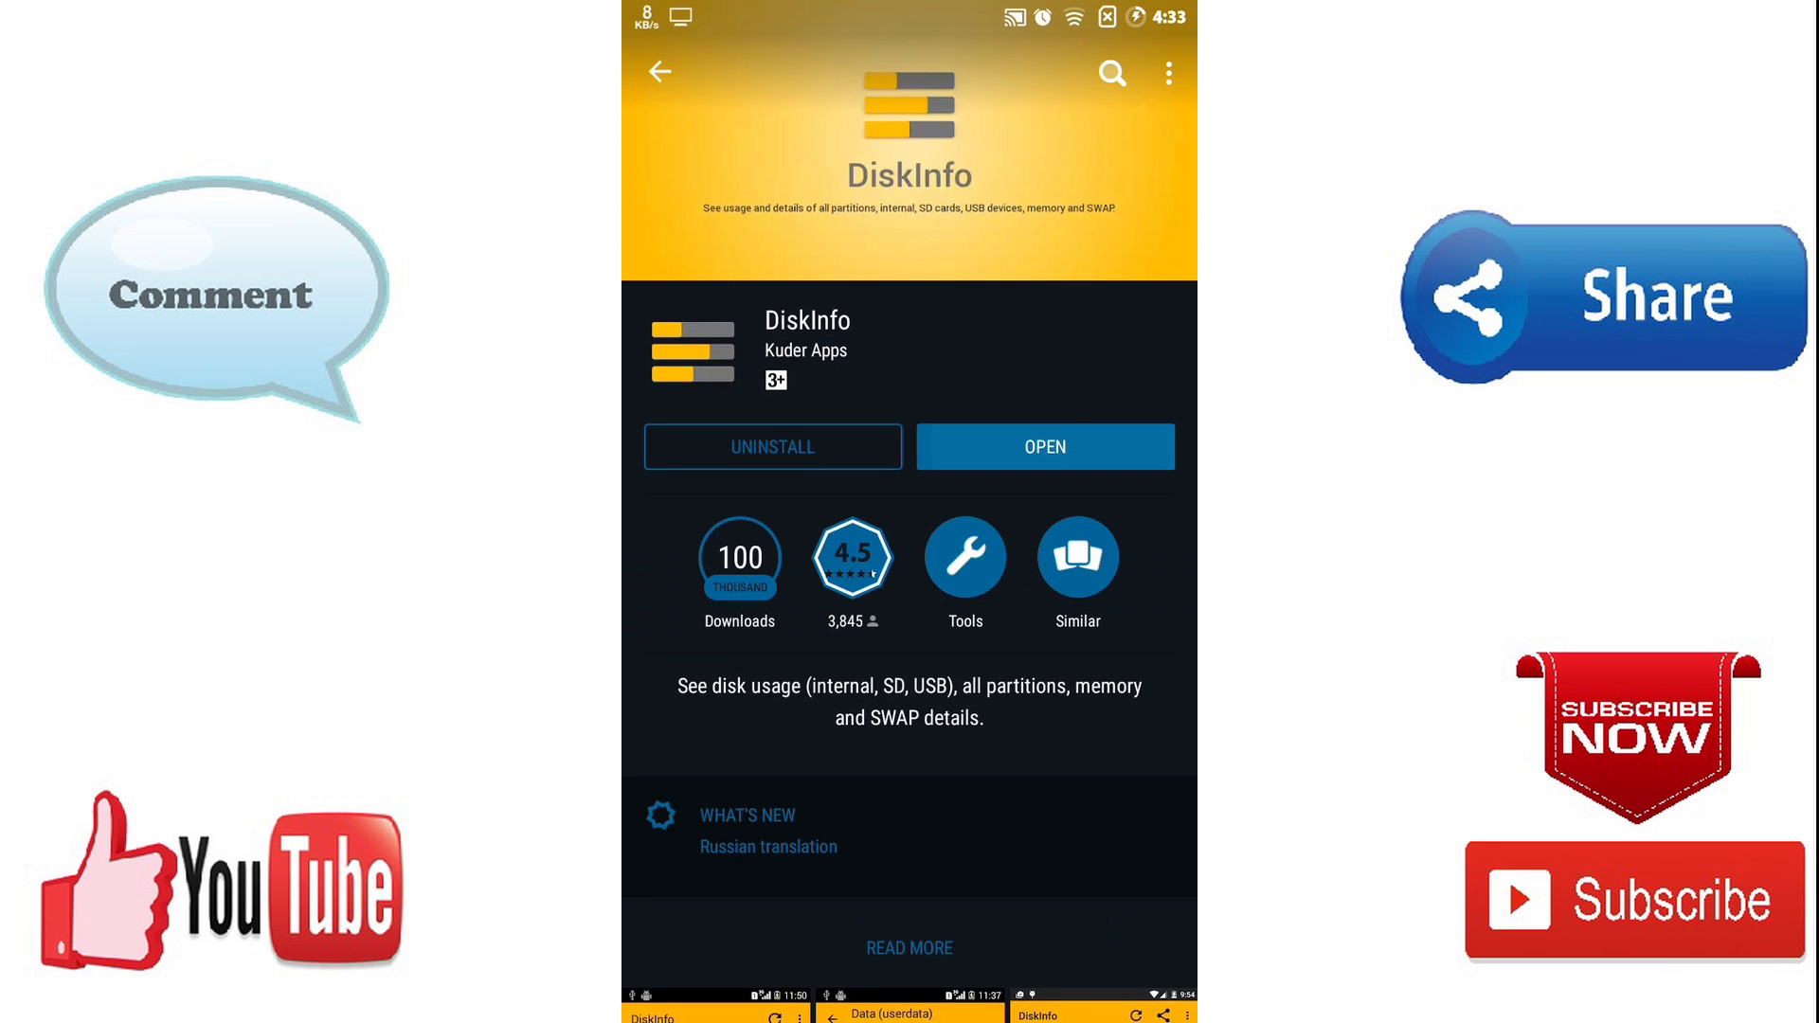
Step: Launch DiskInfo and show its overflow menu with Settings, About and PRO
left_click(1042, 446)
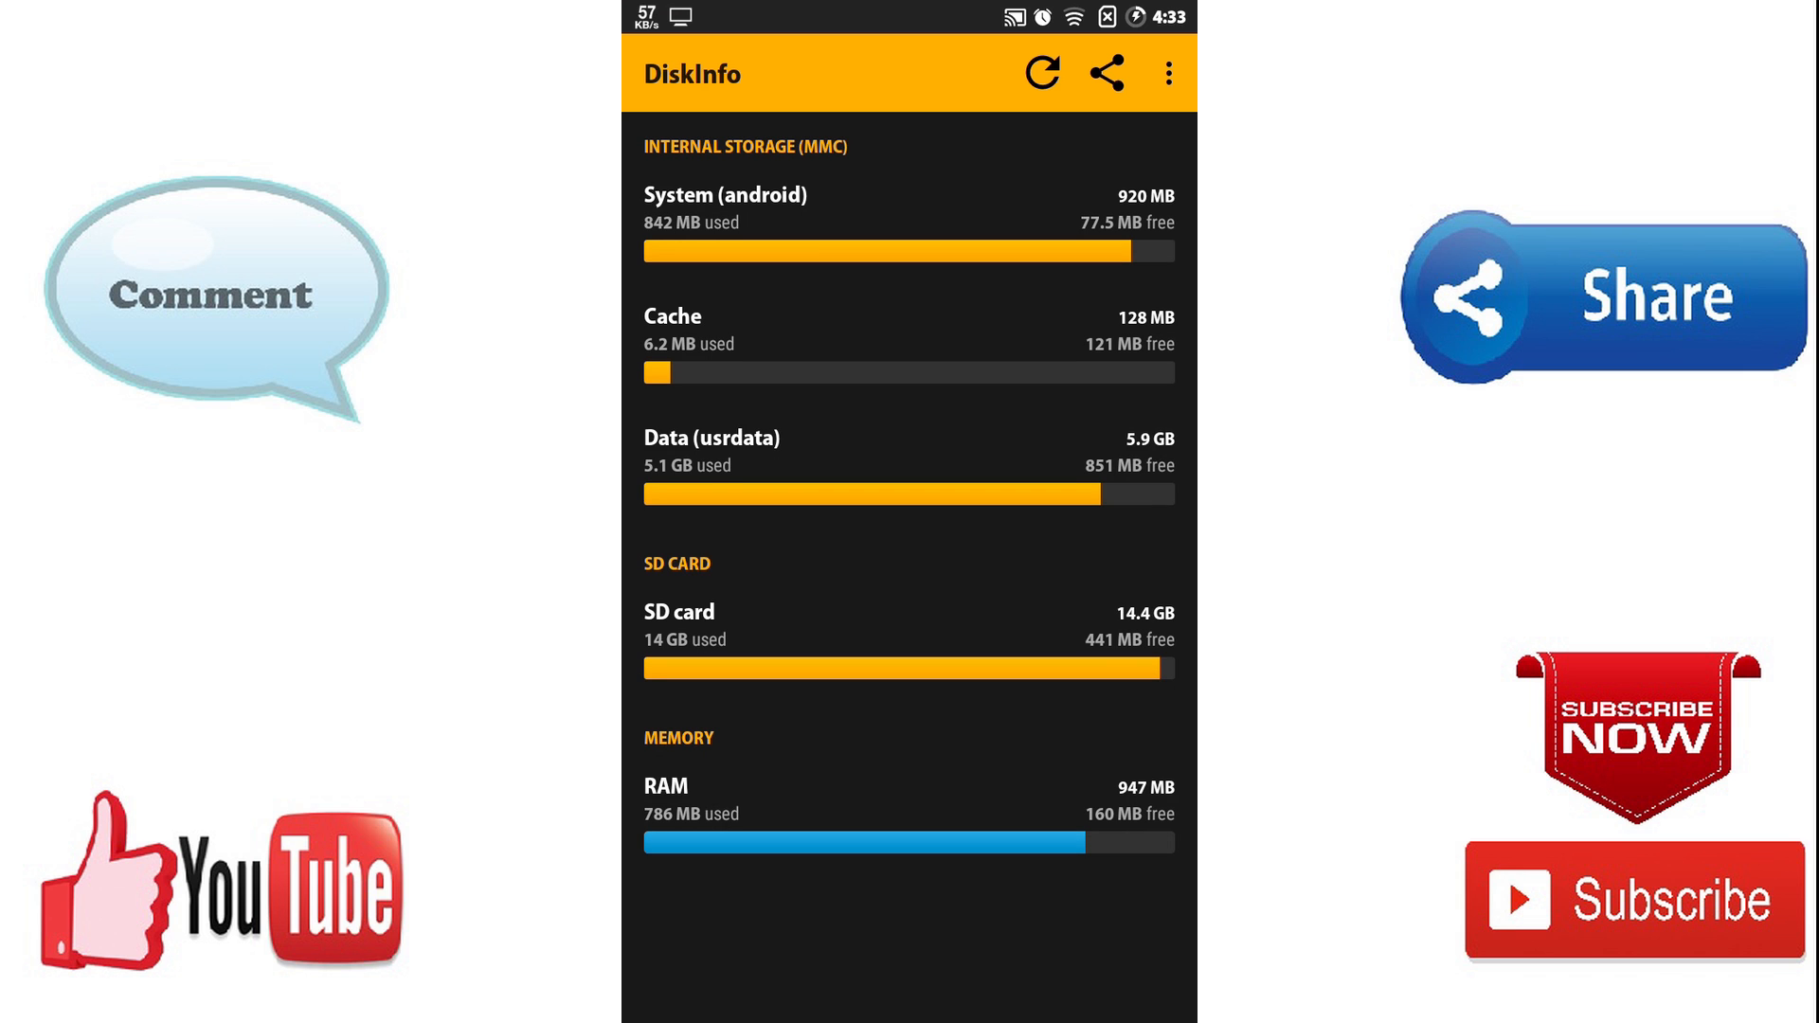
left_click(1167, 73)
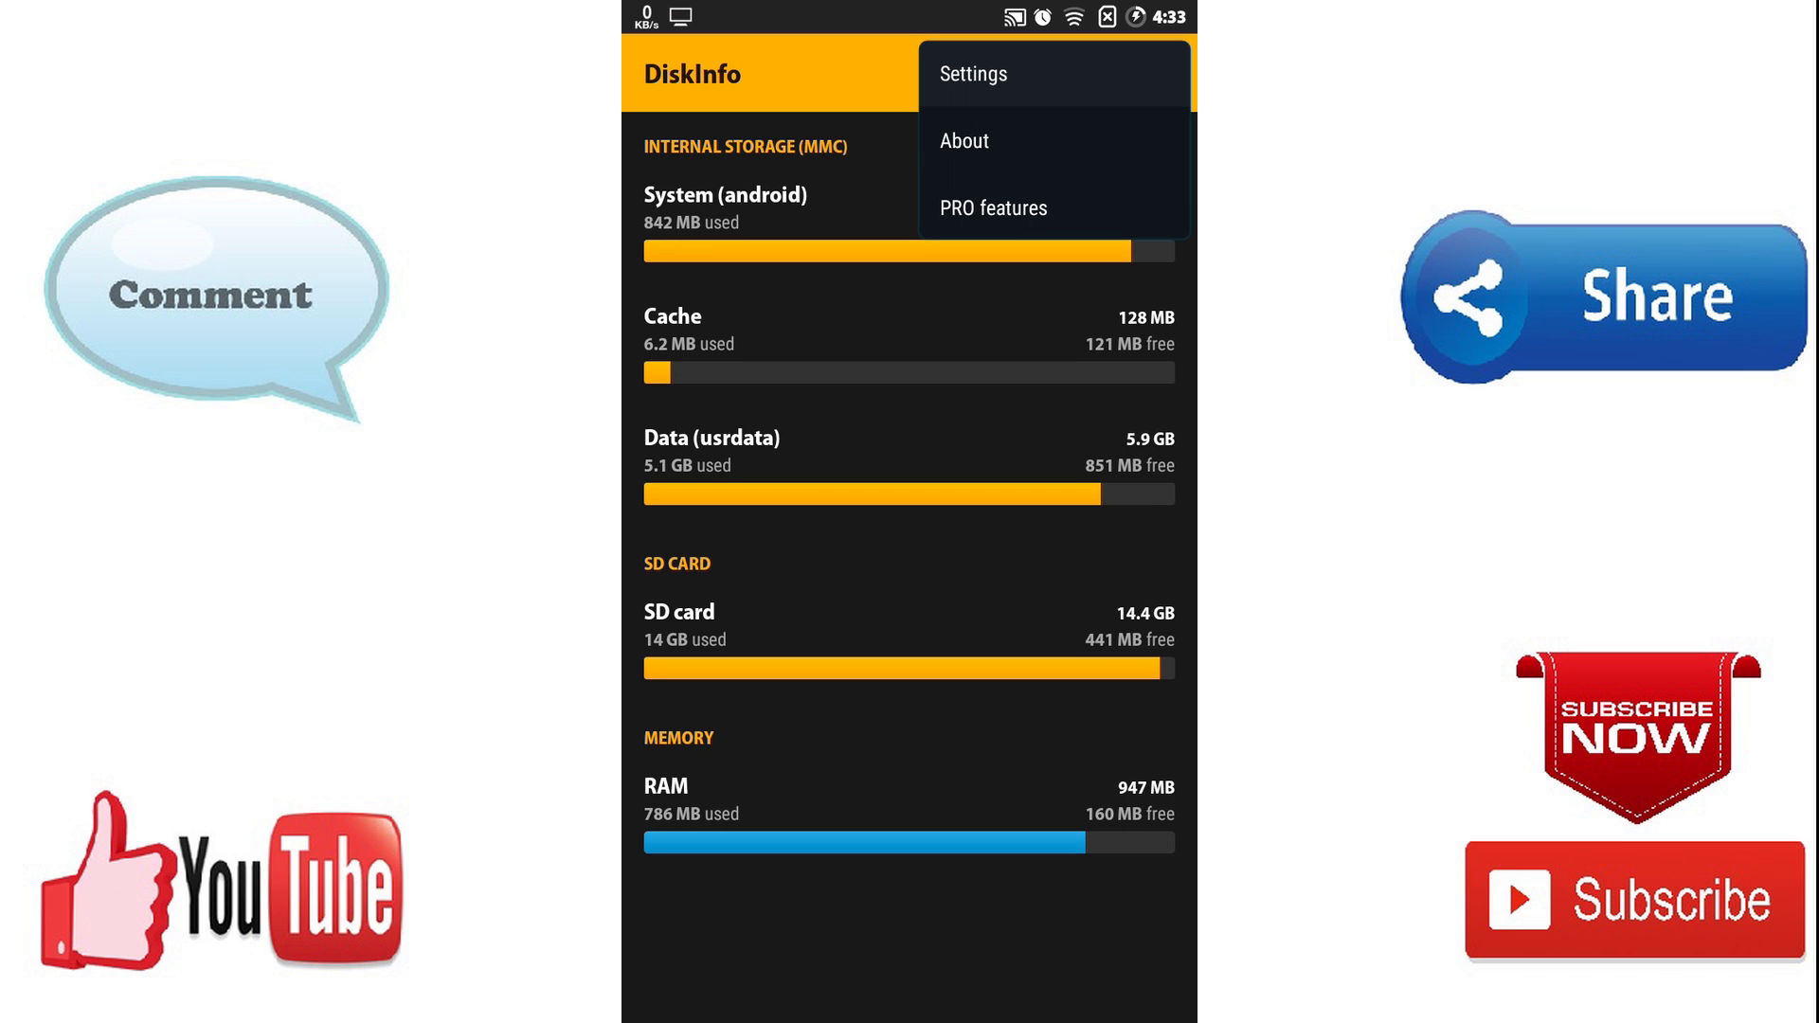
Step: In DiskInfo settings, enable mount path, partition name, file system and extra partition types
left_click(972, 73)
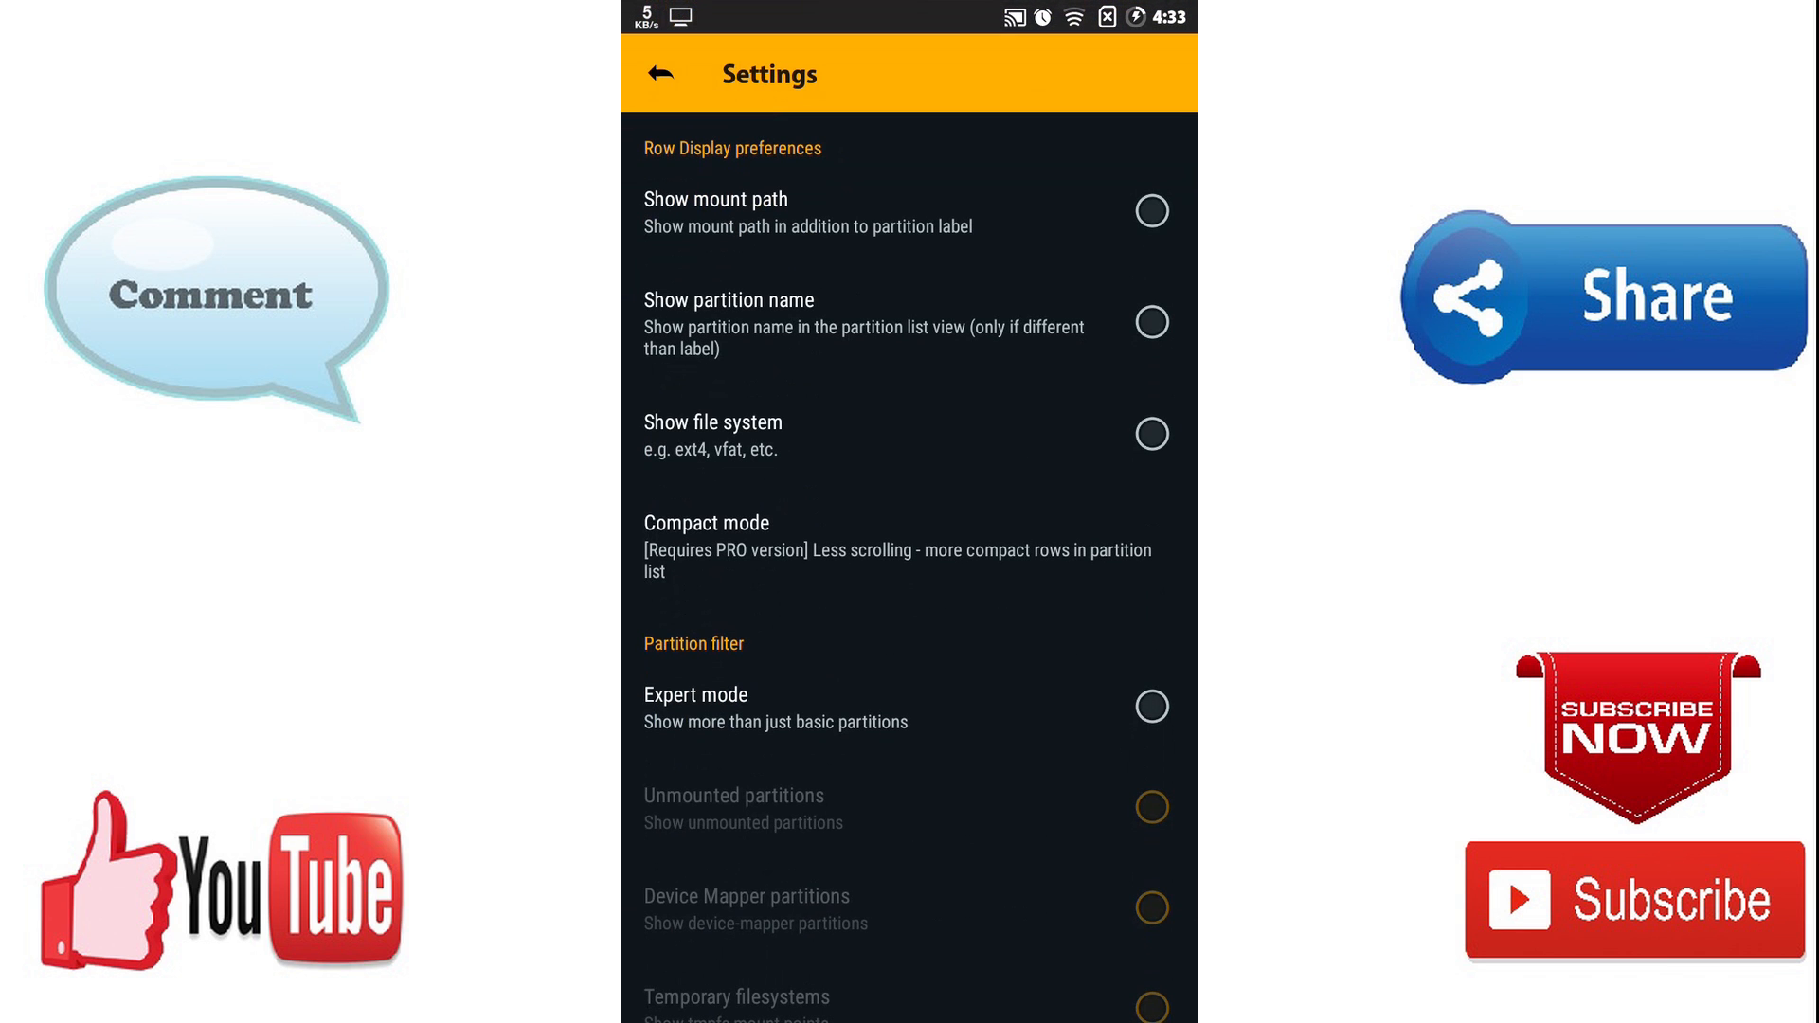
left_click(1149, 211)
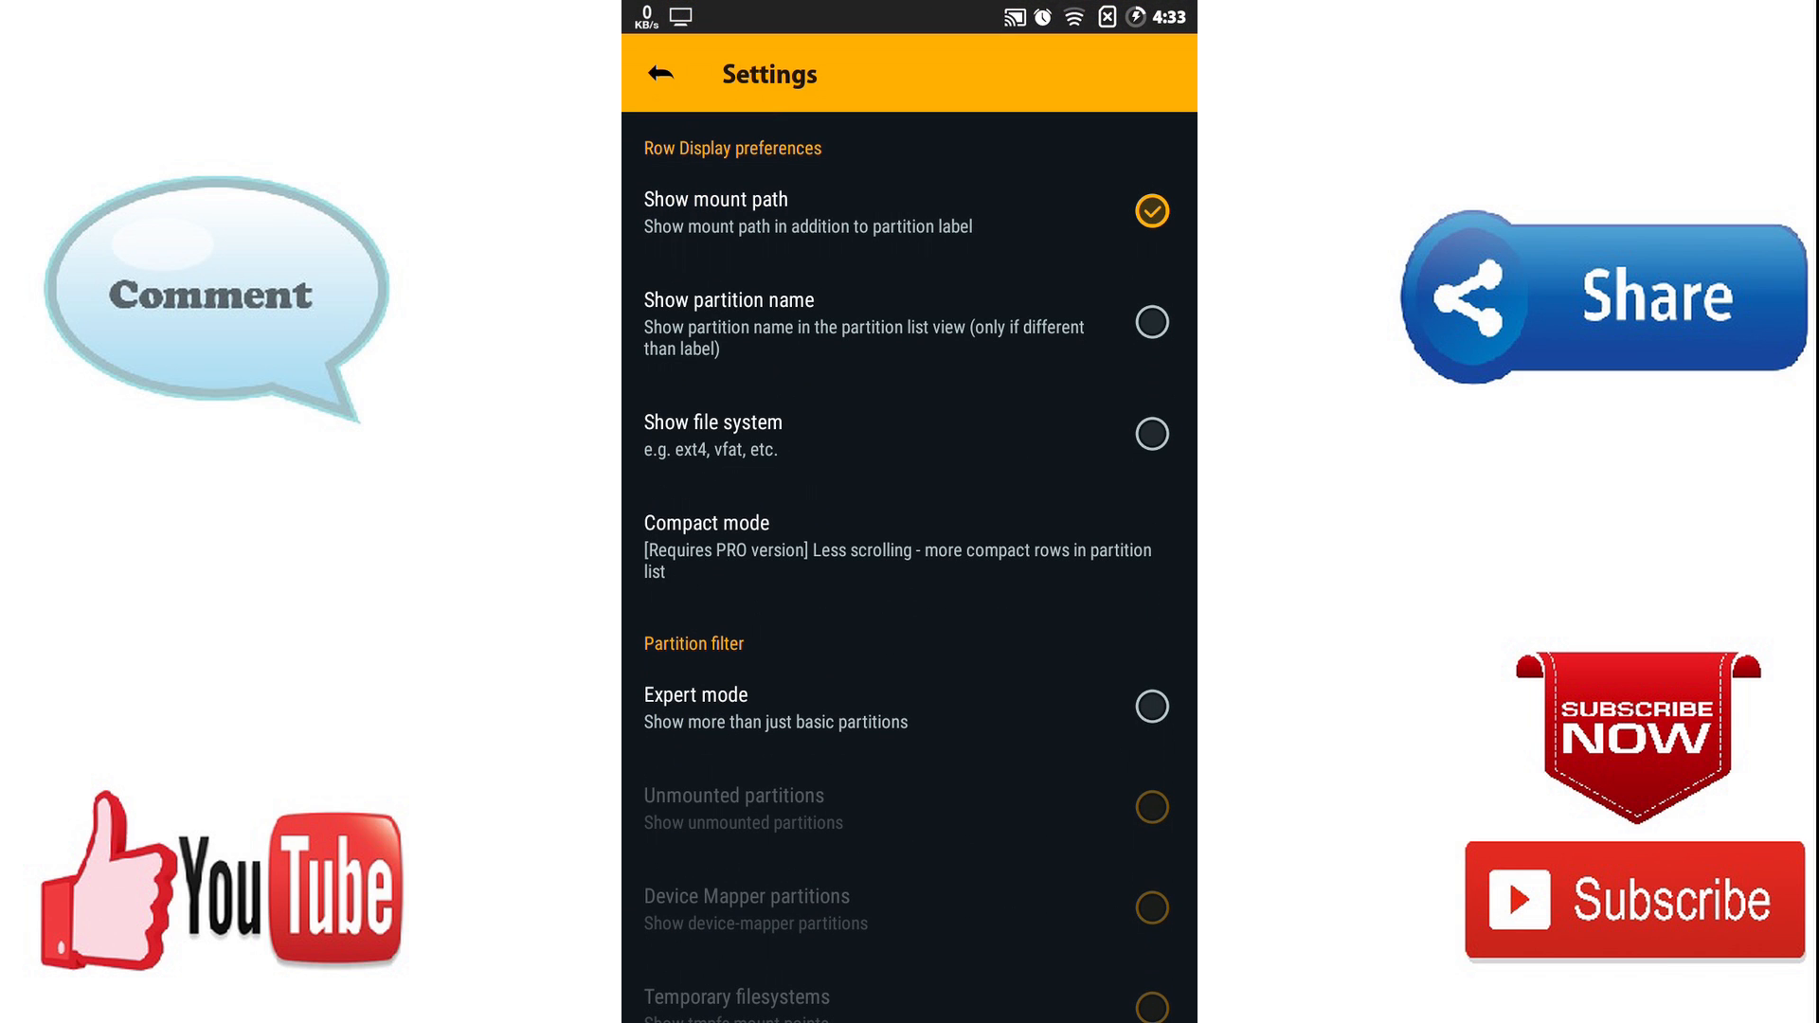
left_click(1151, 321)
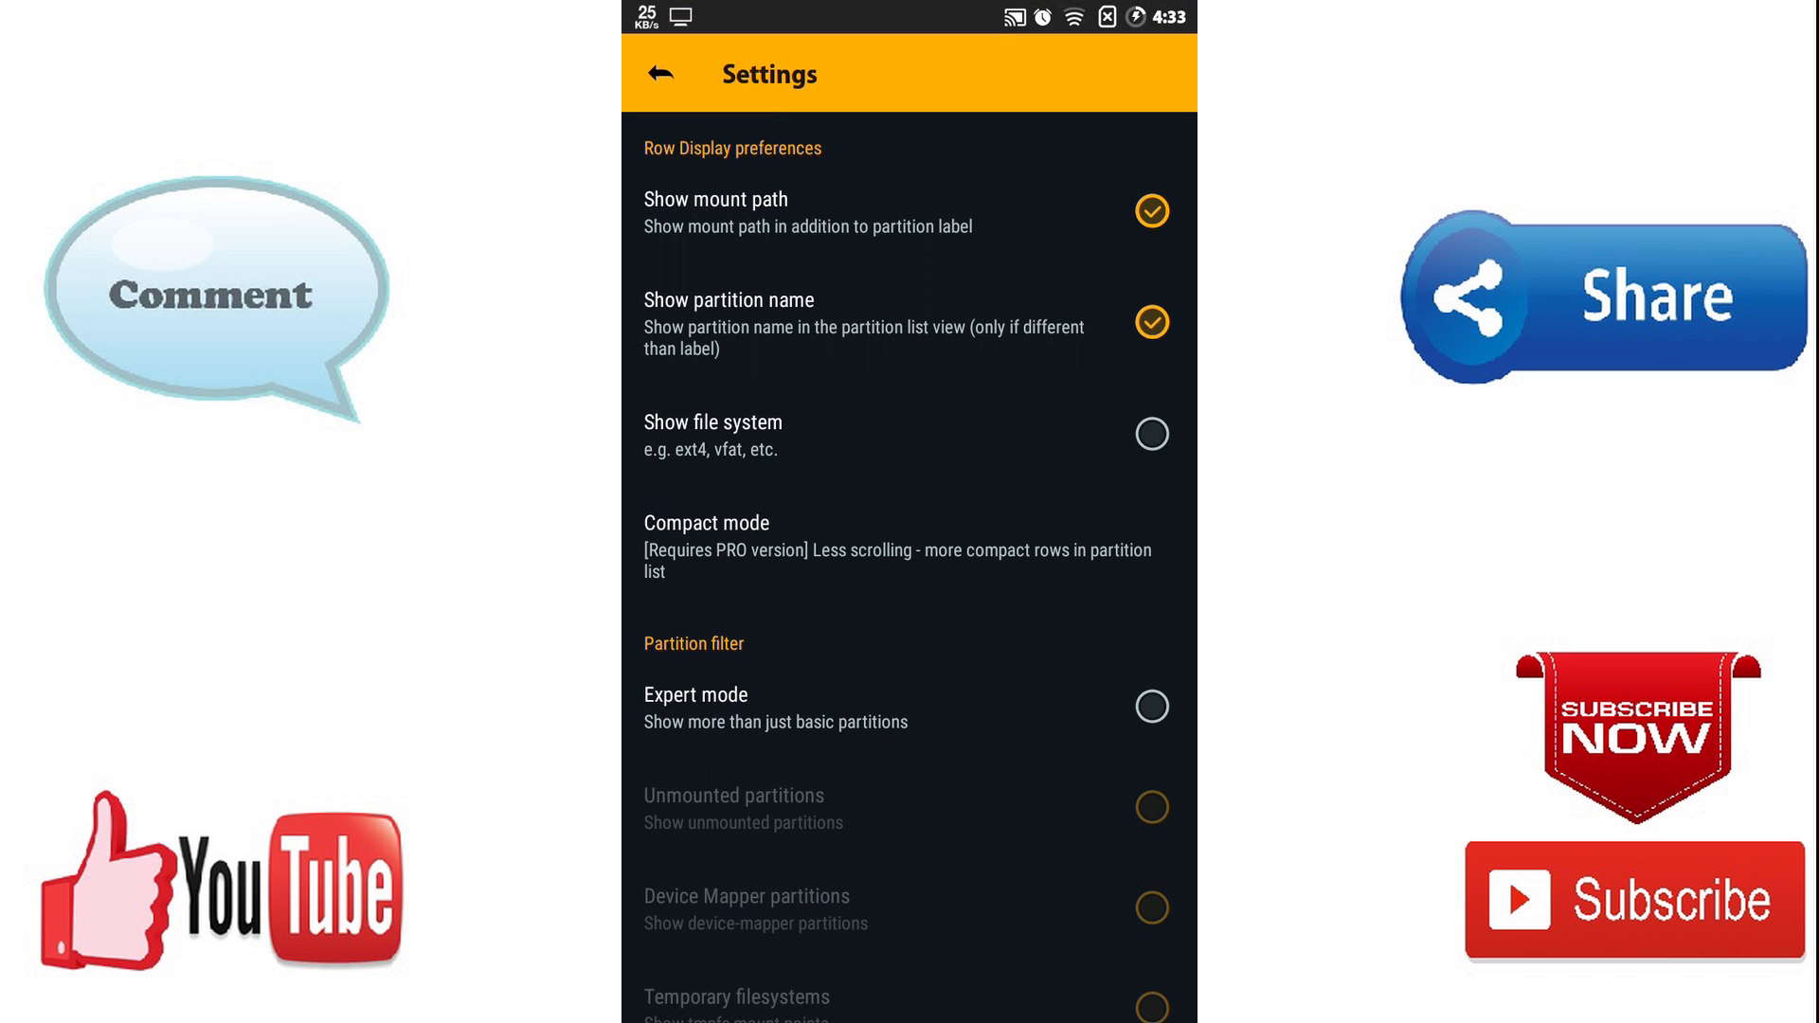
left_click(1151, 433)
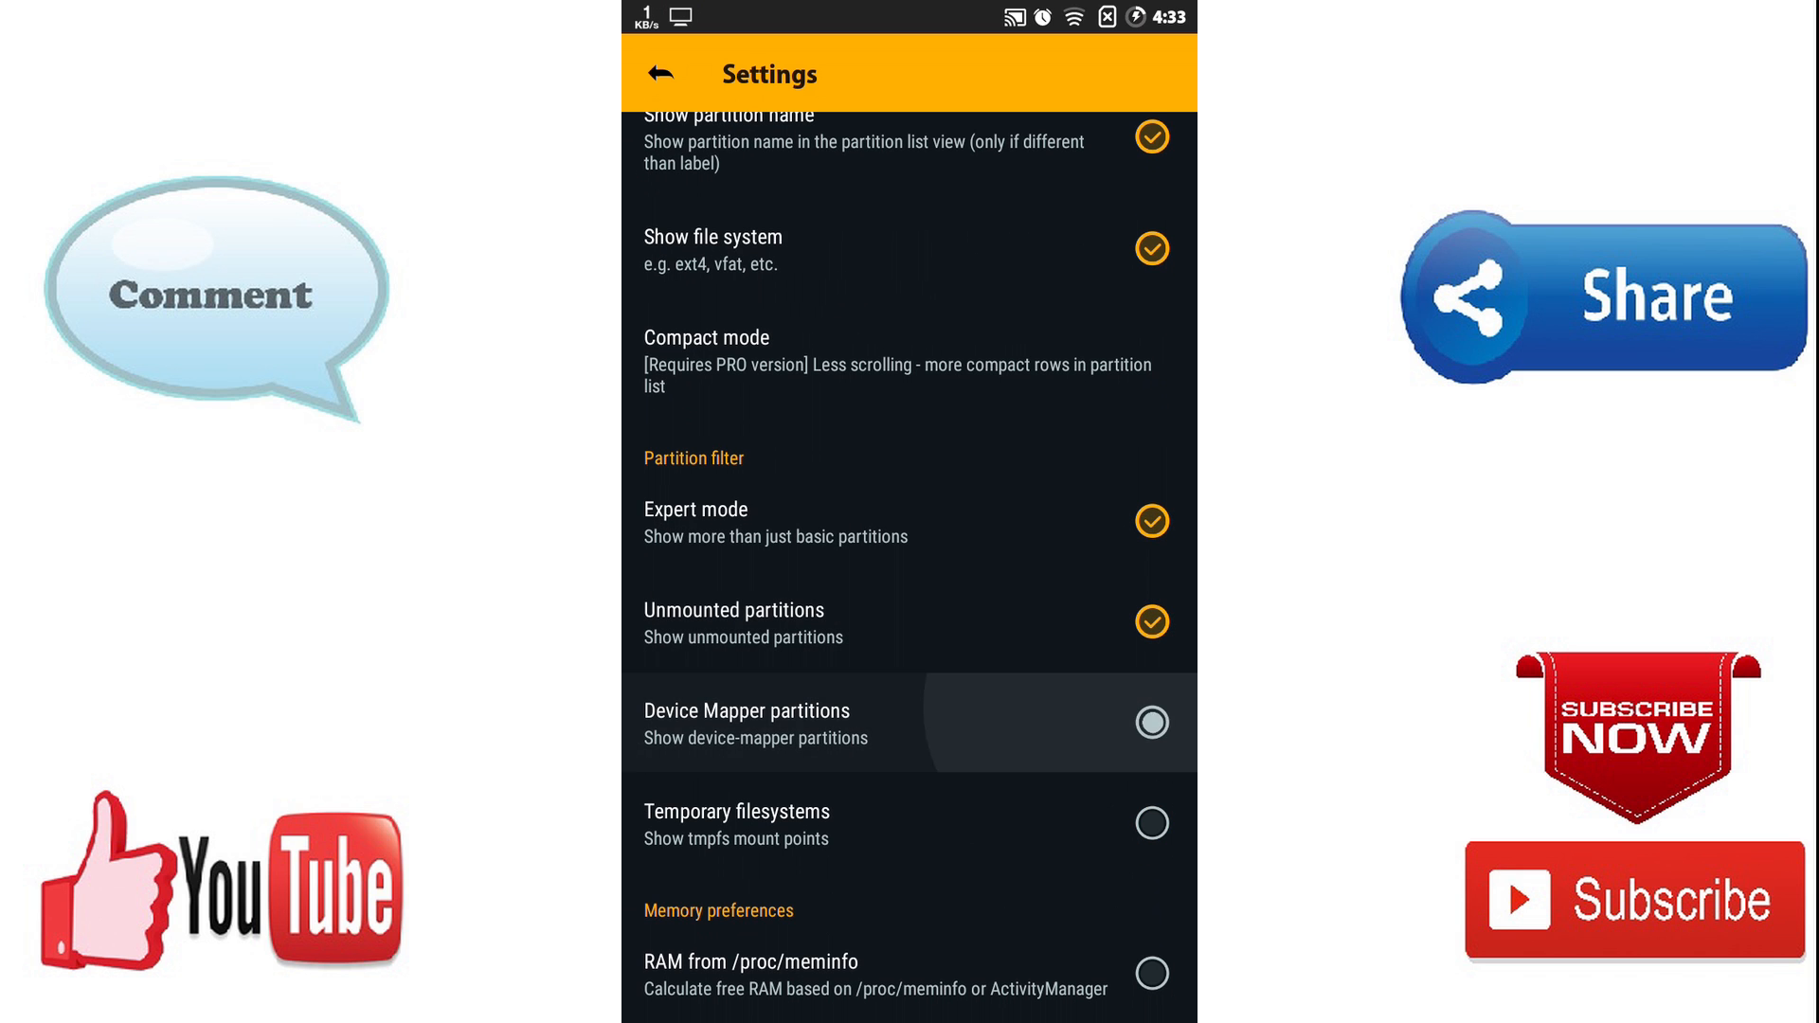
left_click(1151, 722)
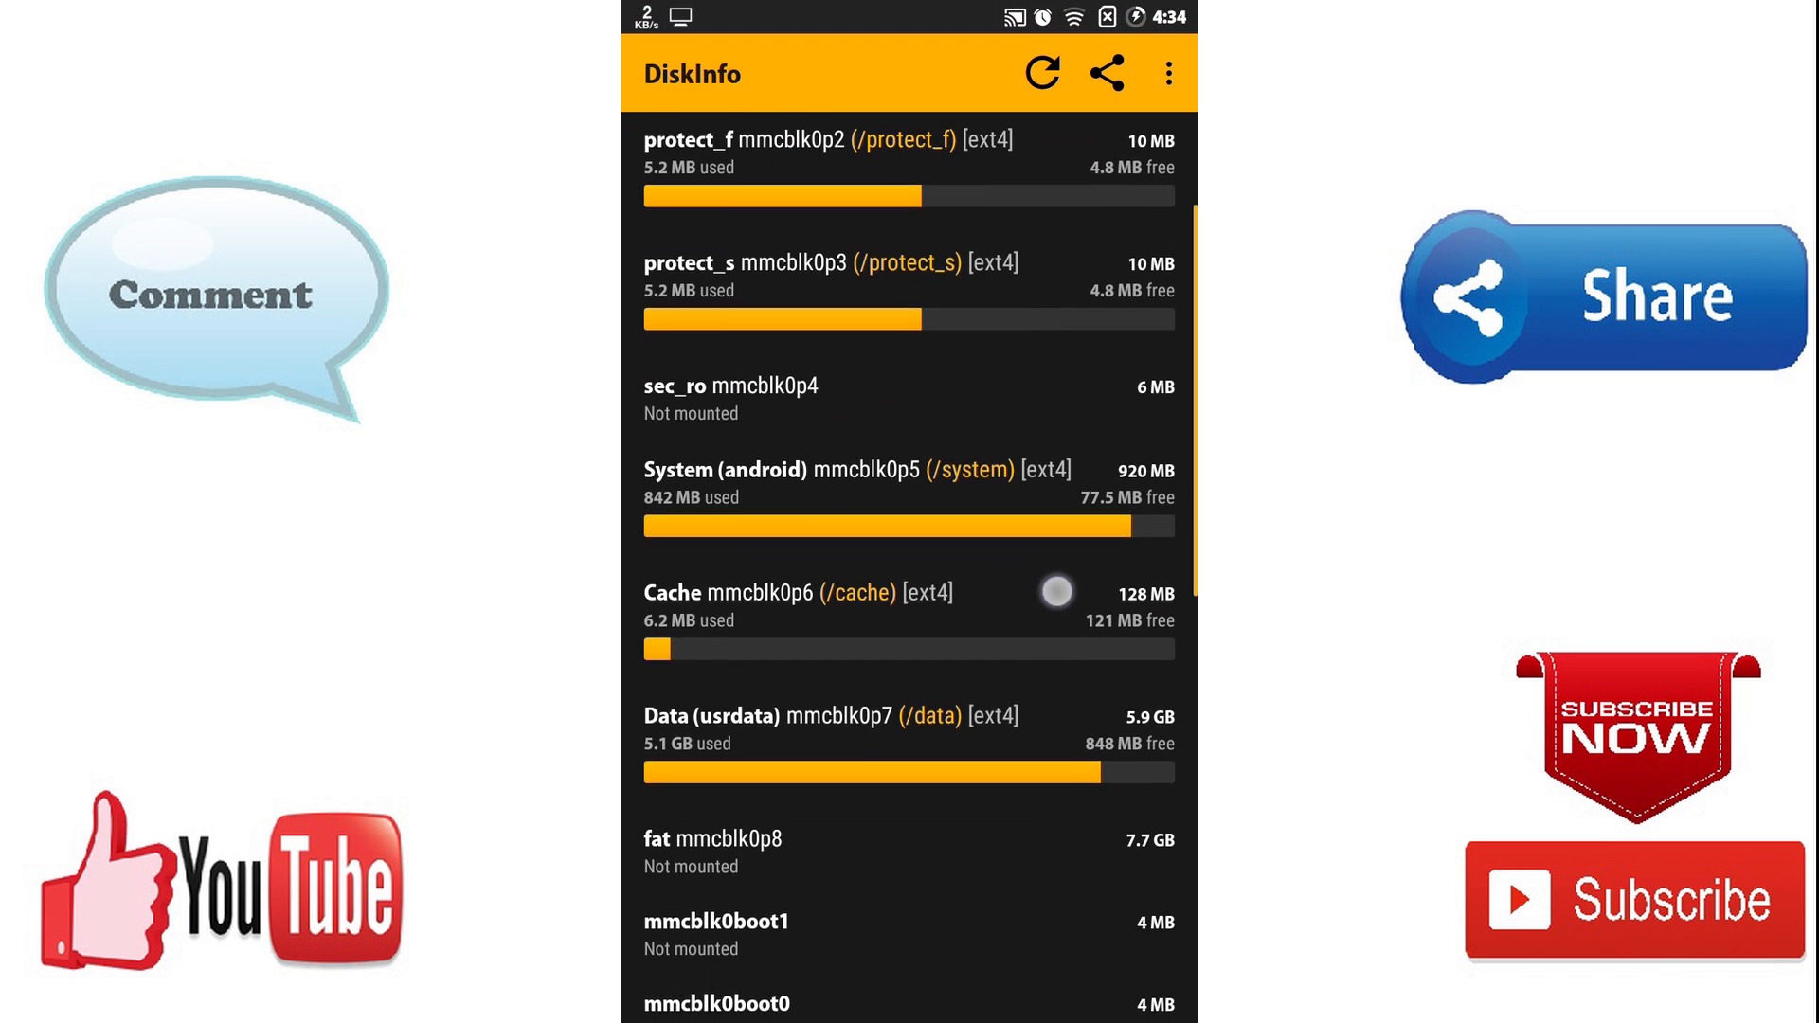
scroll("down", 3)
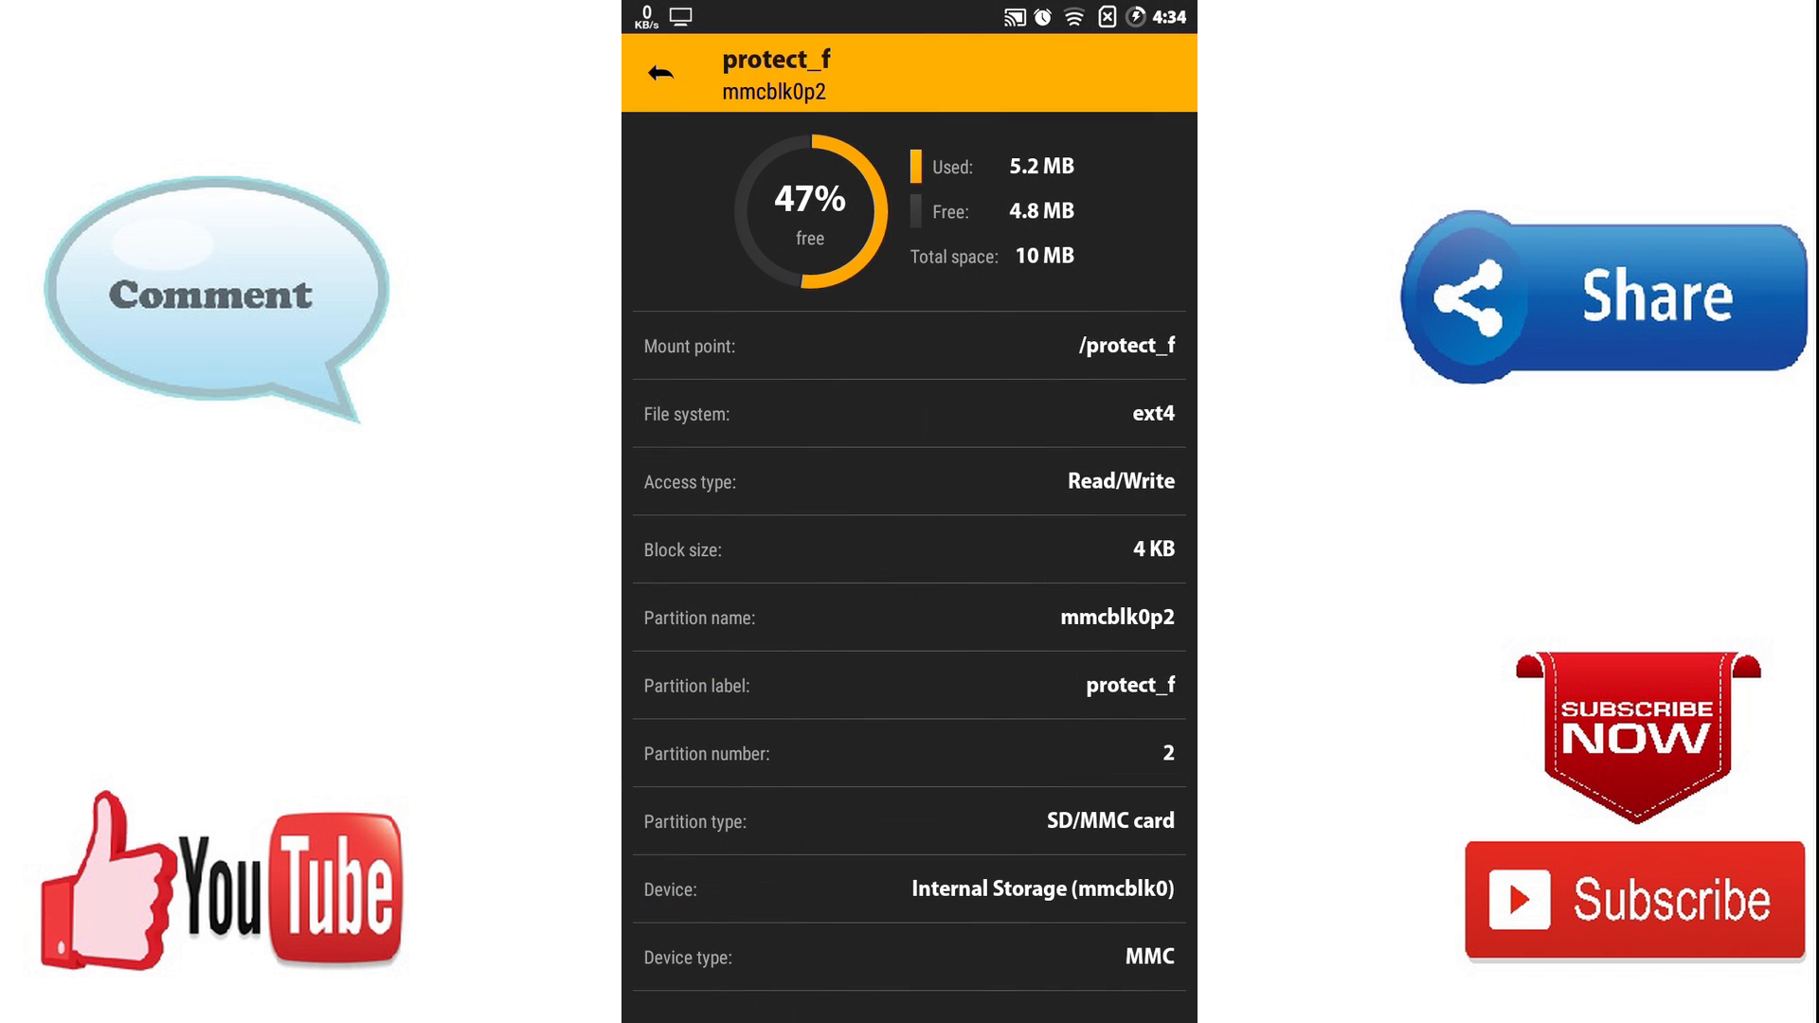
left_click(659, 72)
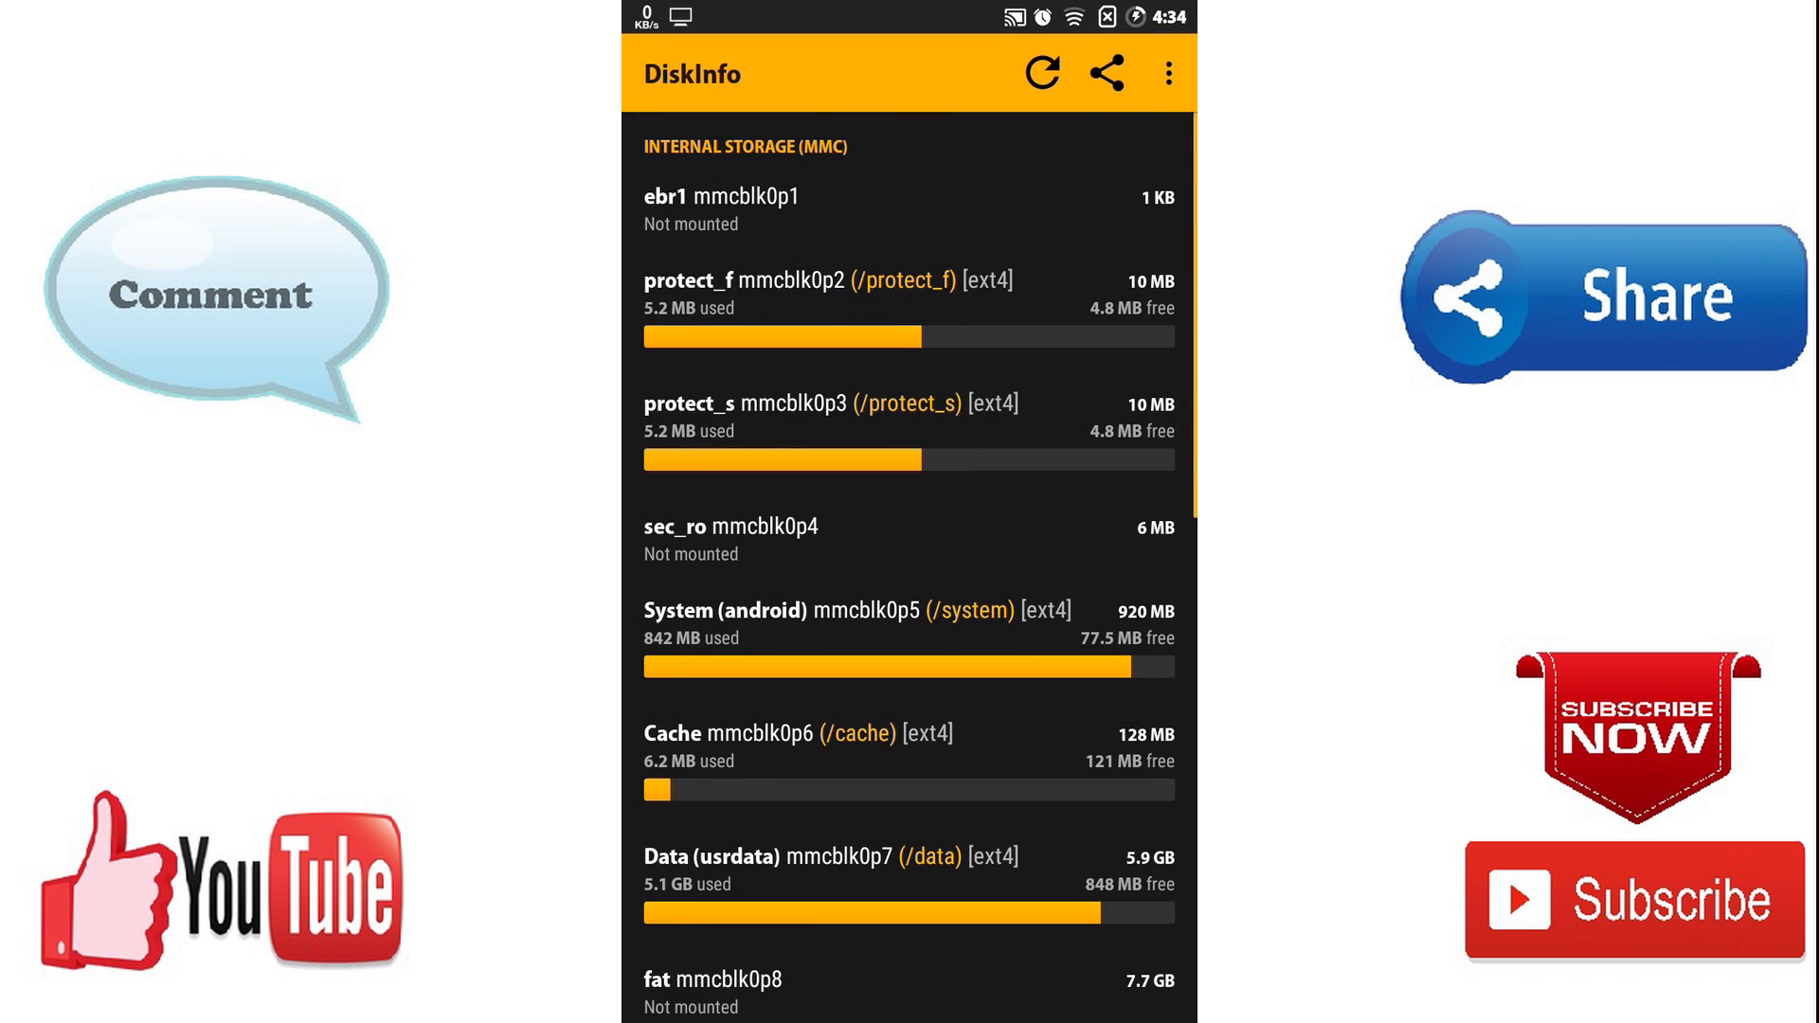
left_click(805, 415)
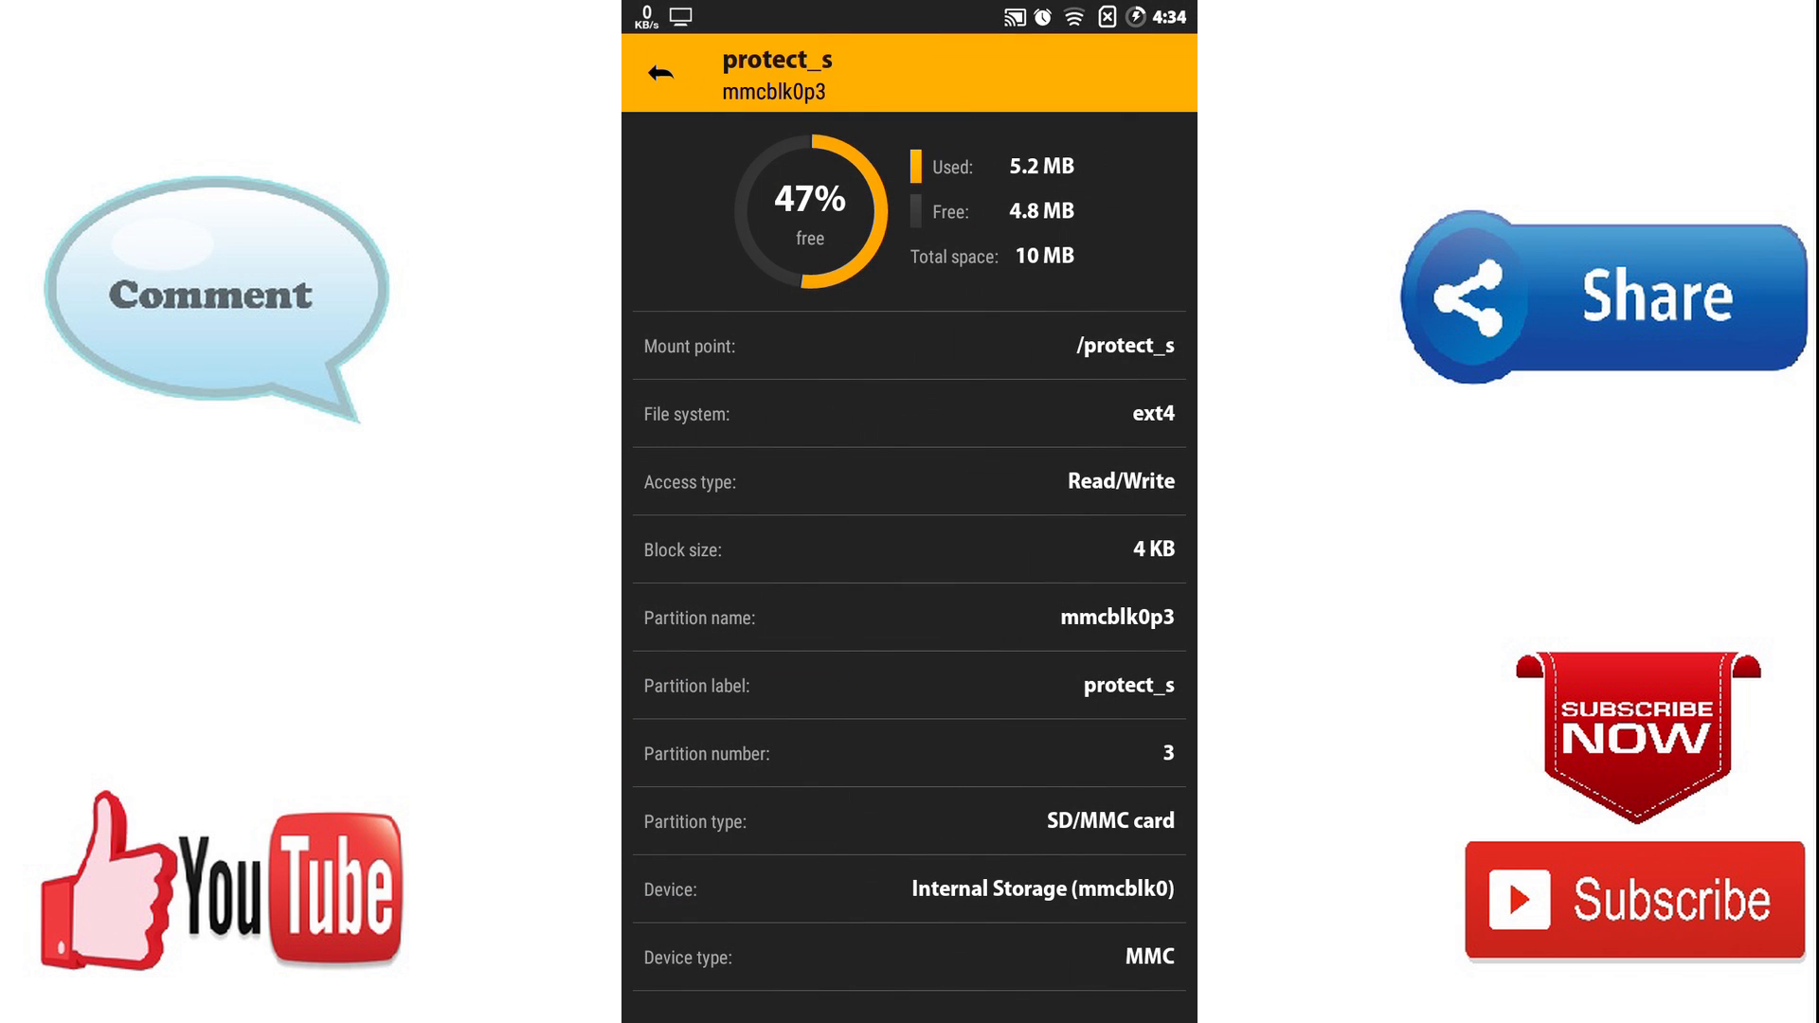
left_click(1110, 595)
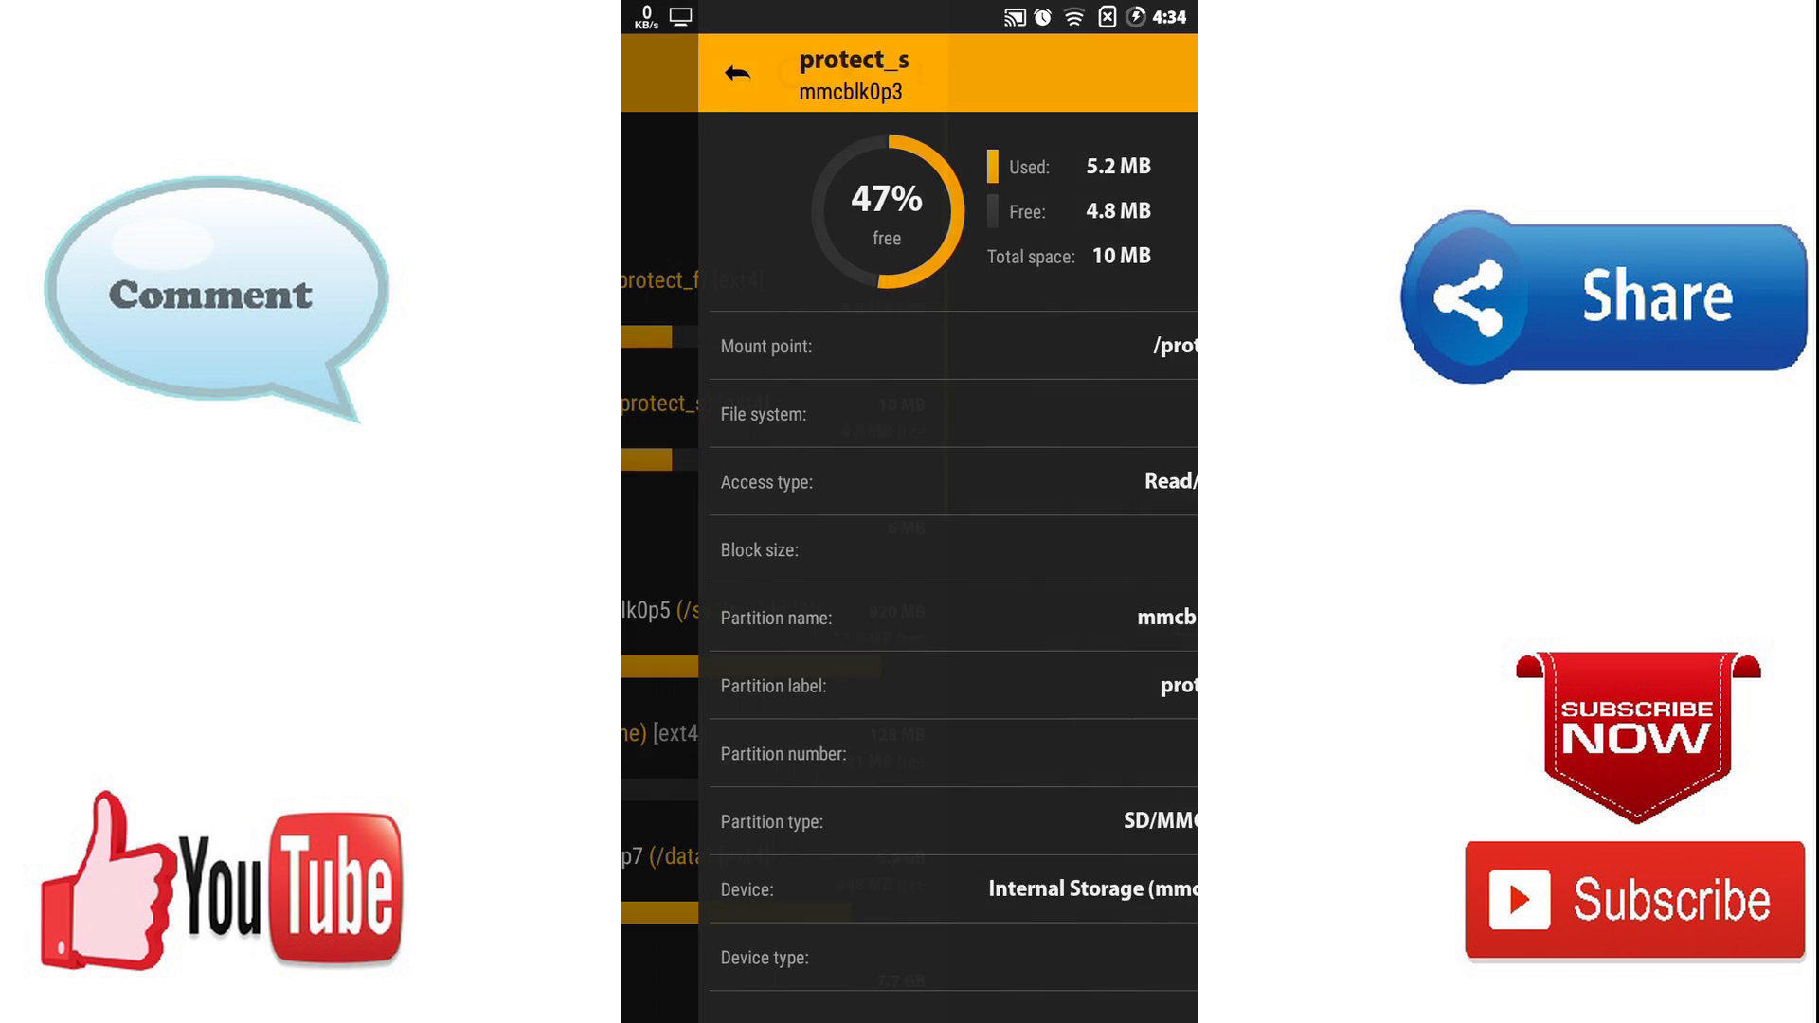
left_click(737, 72)
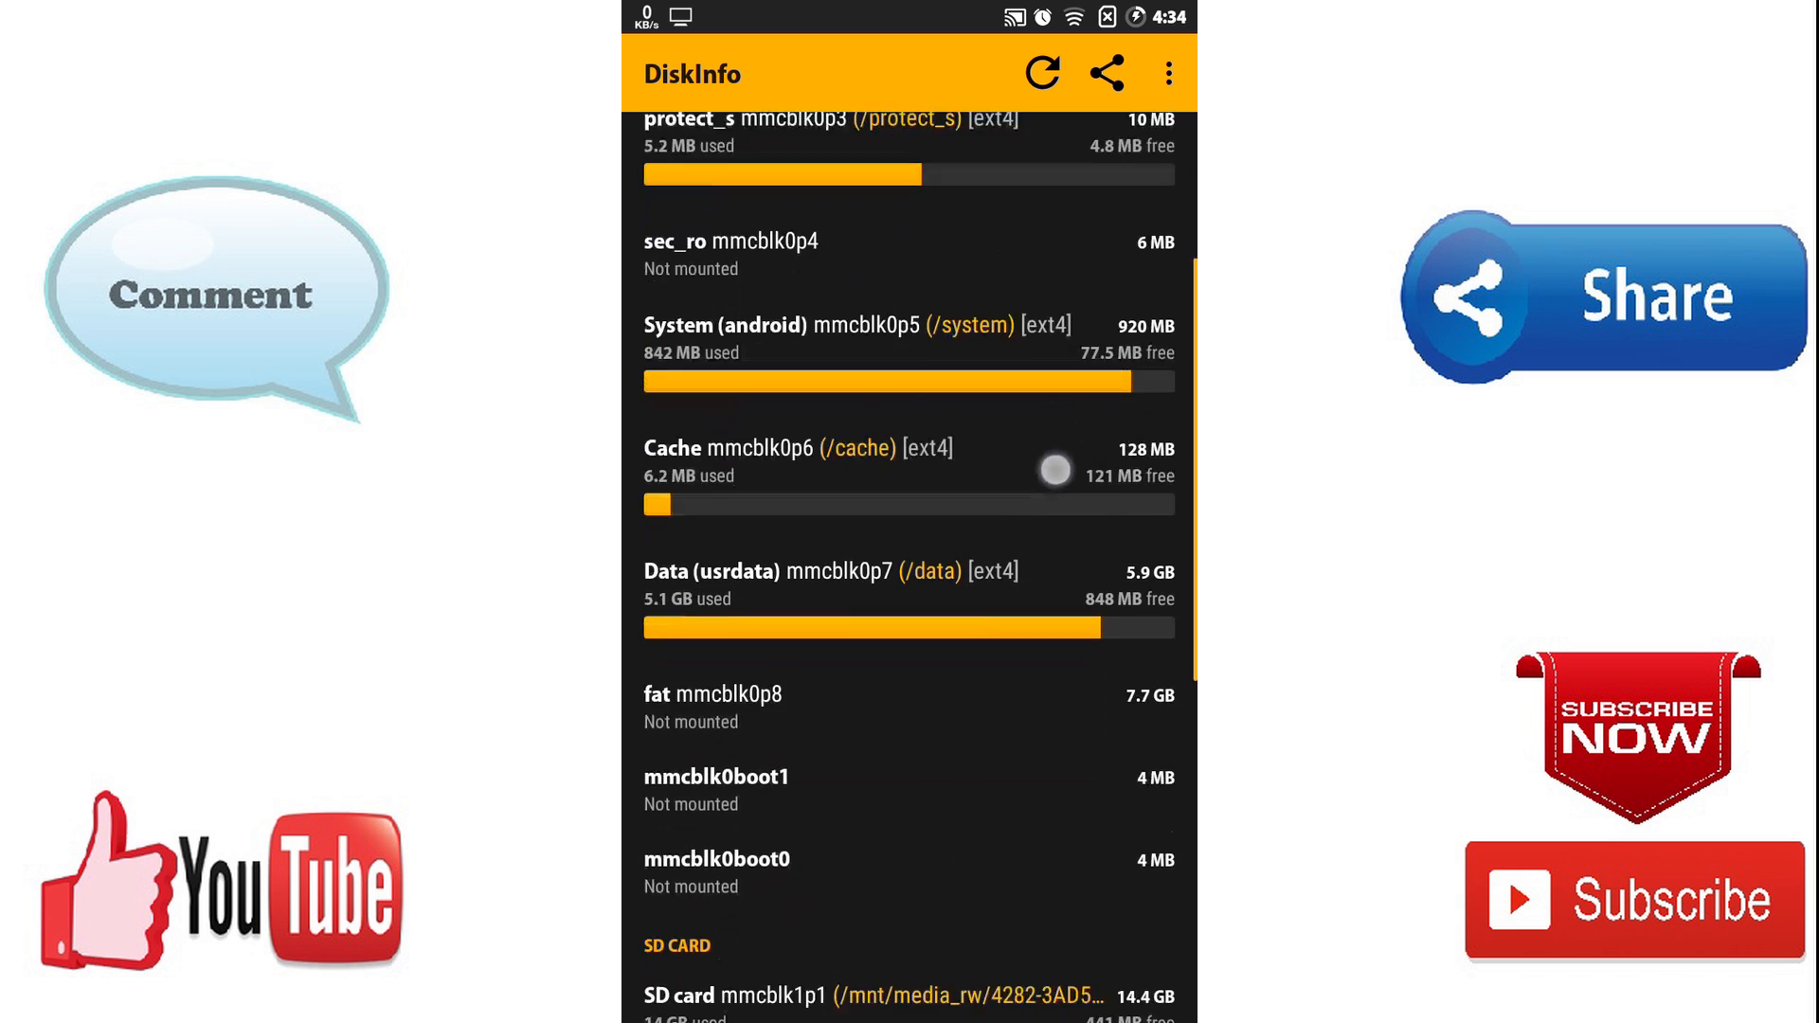
scroll("down", 3)
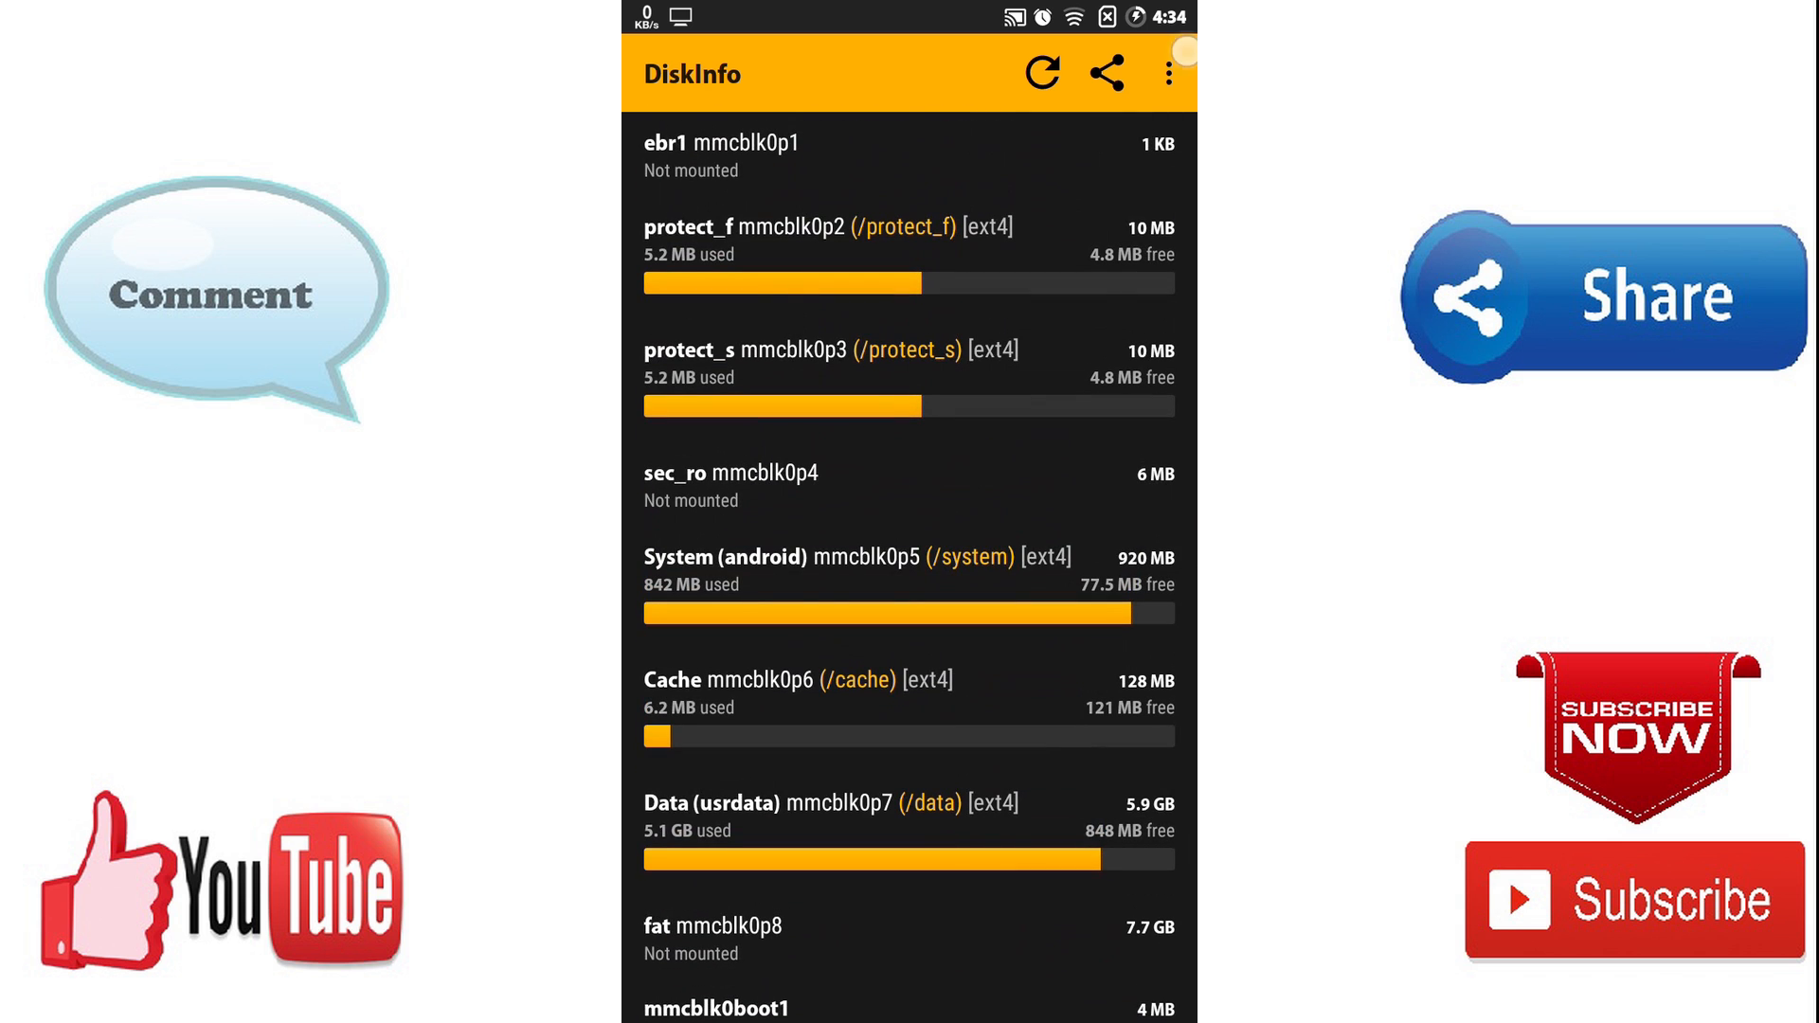
scroll("down", 3)
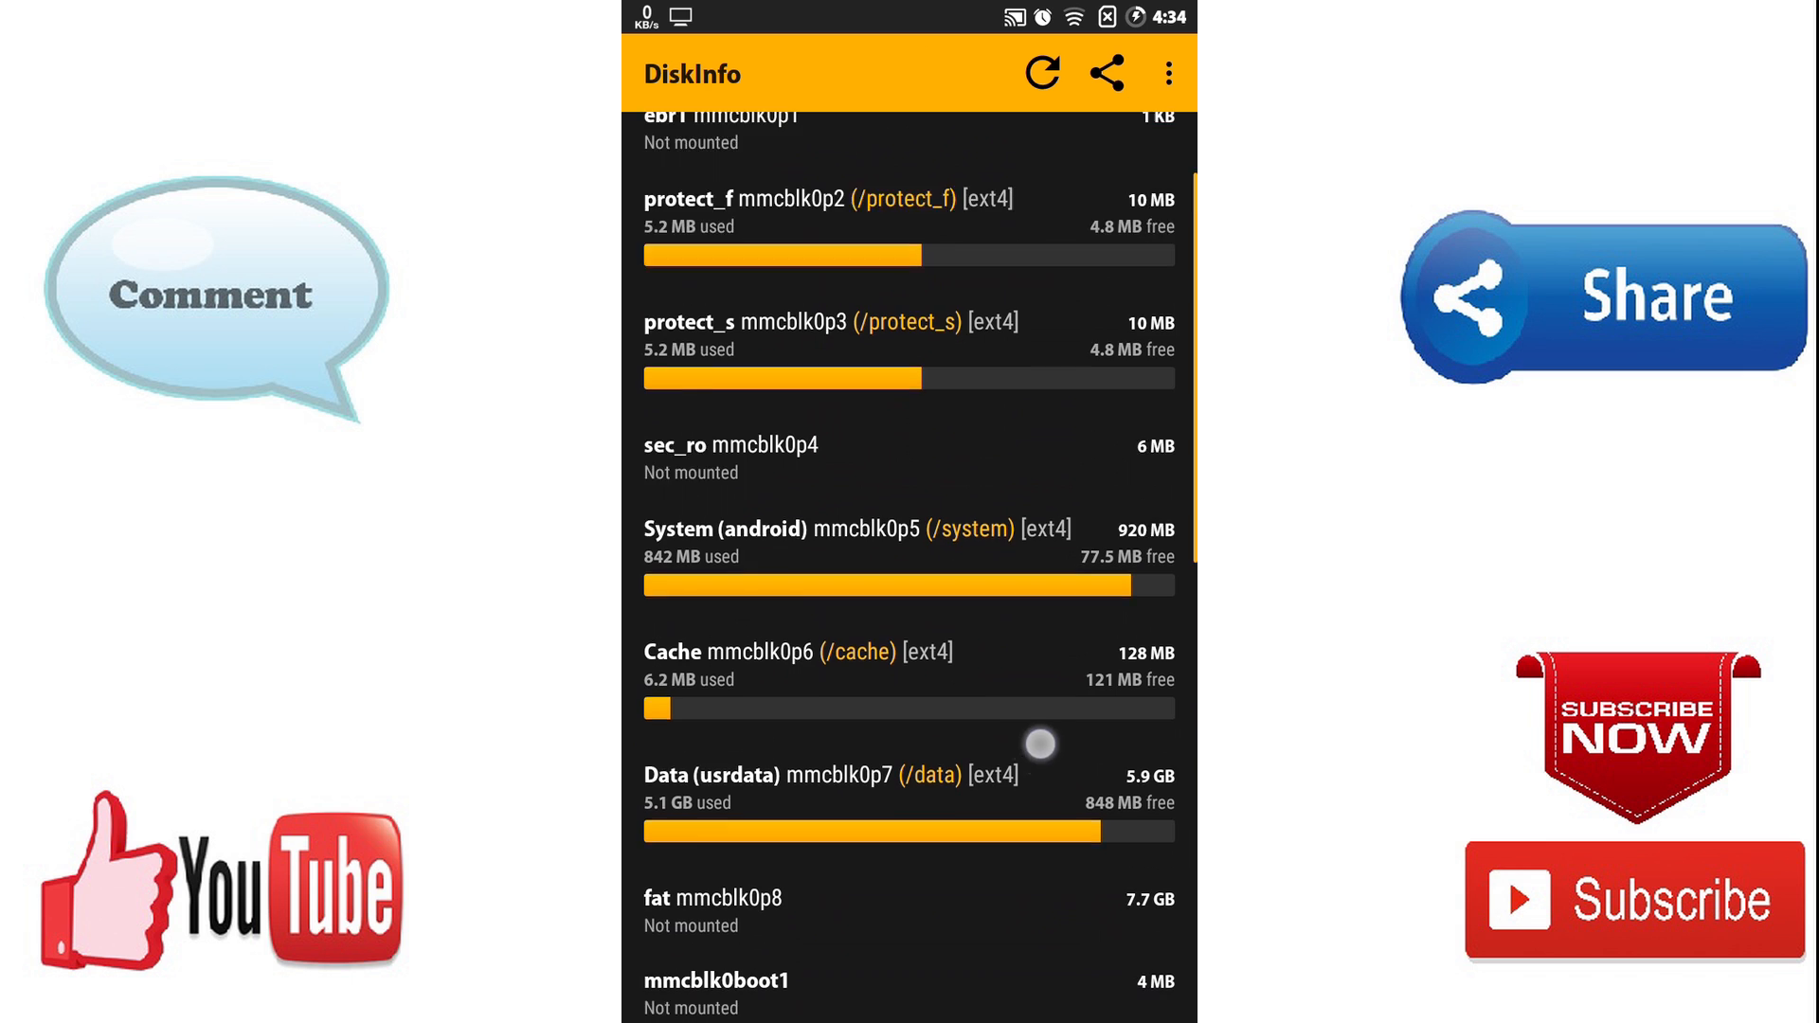
scroll("down", 3)
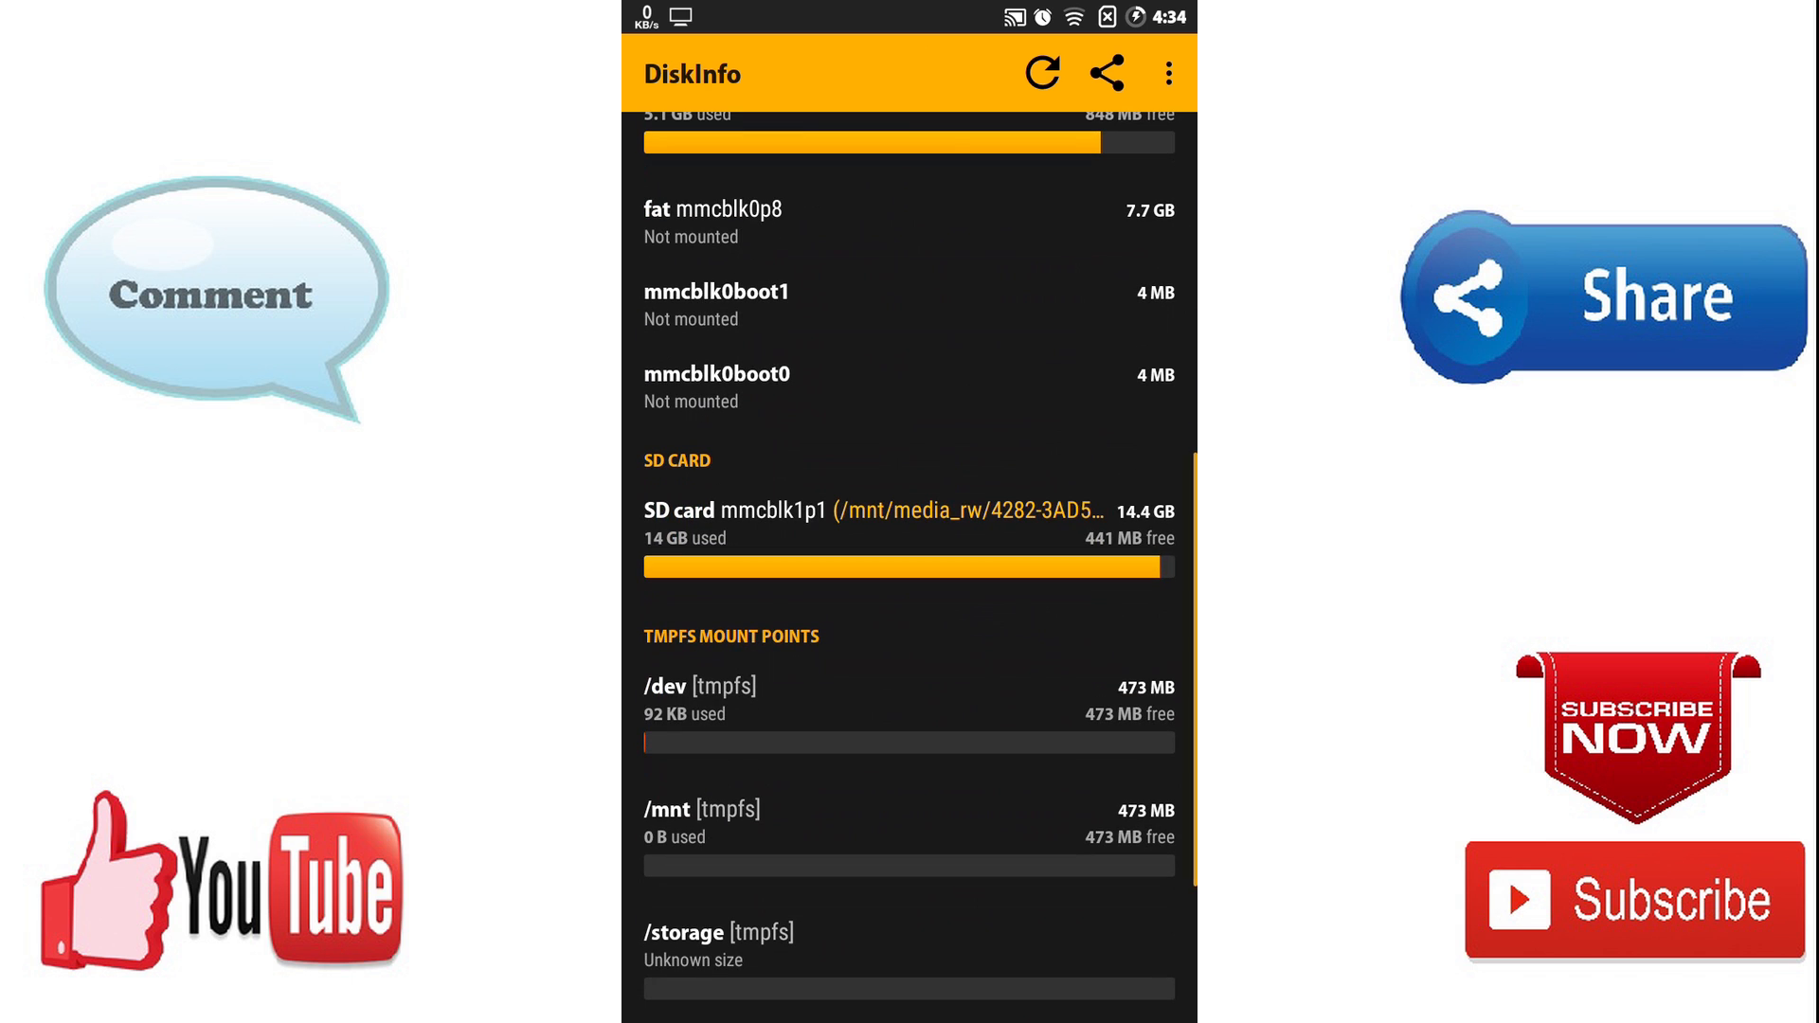
left_click(908, 522)
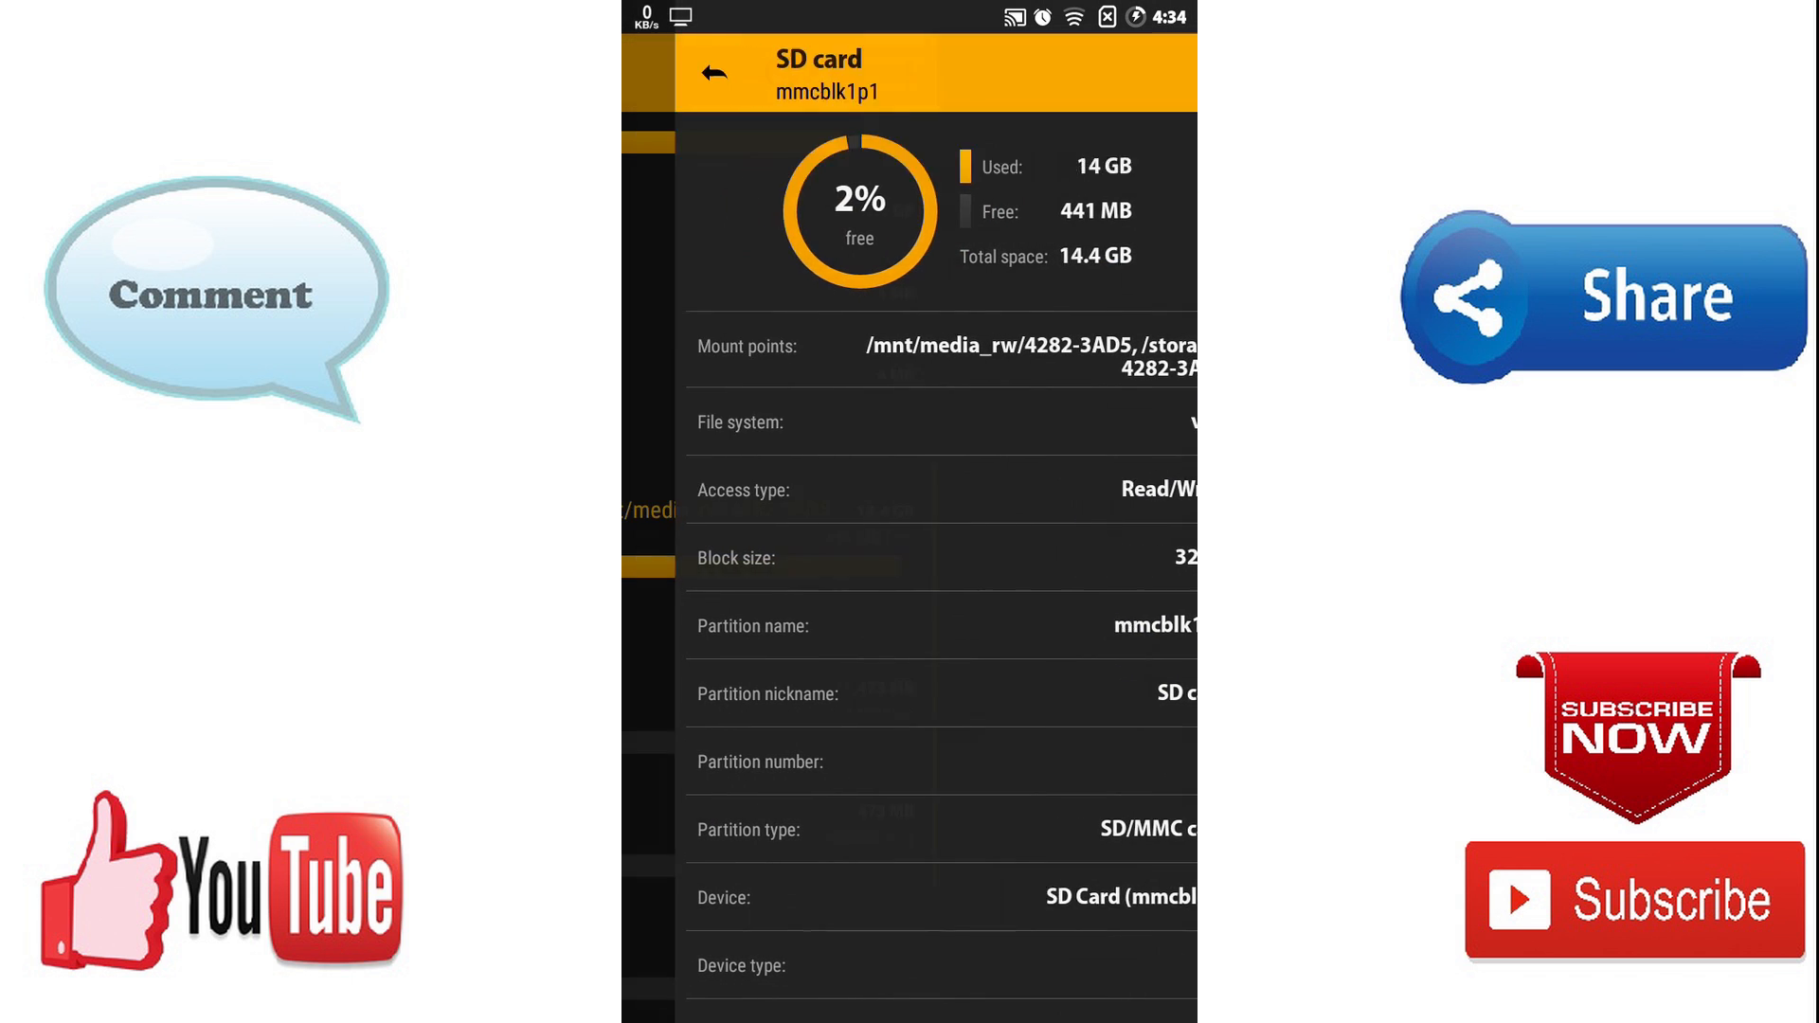
left_click(711, 73)
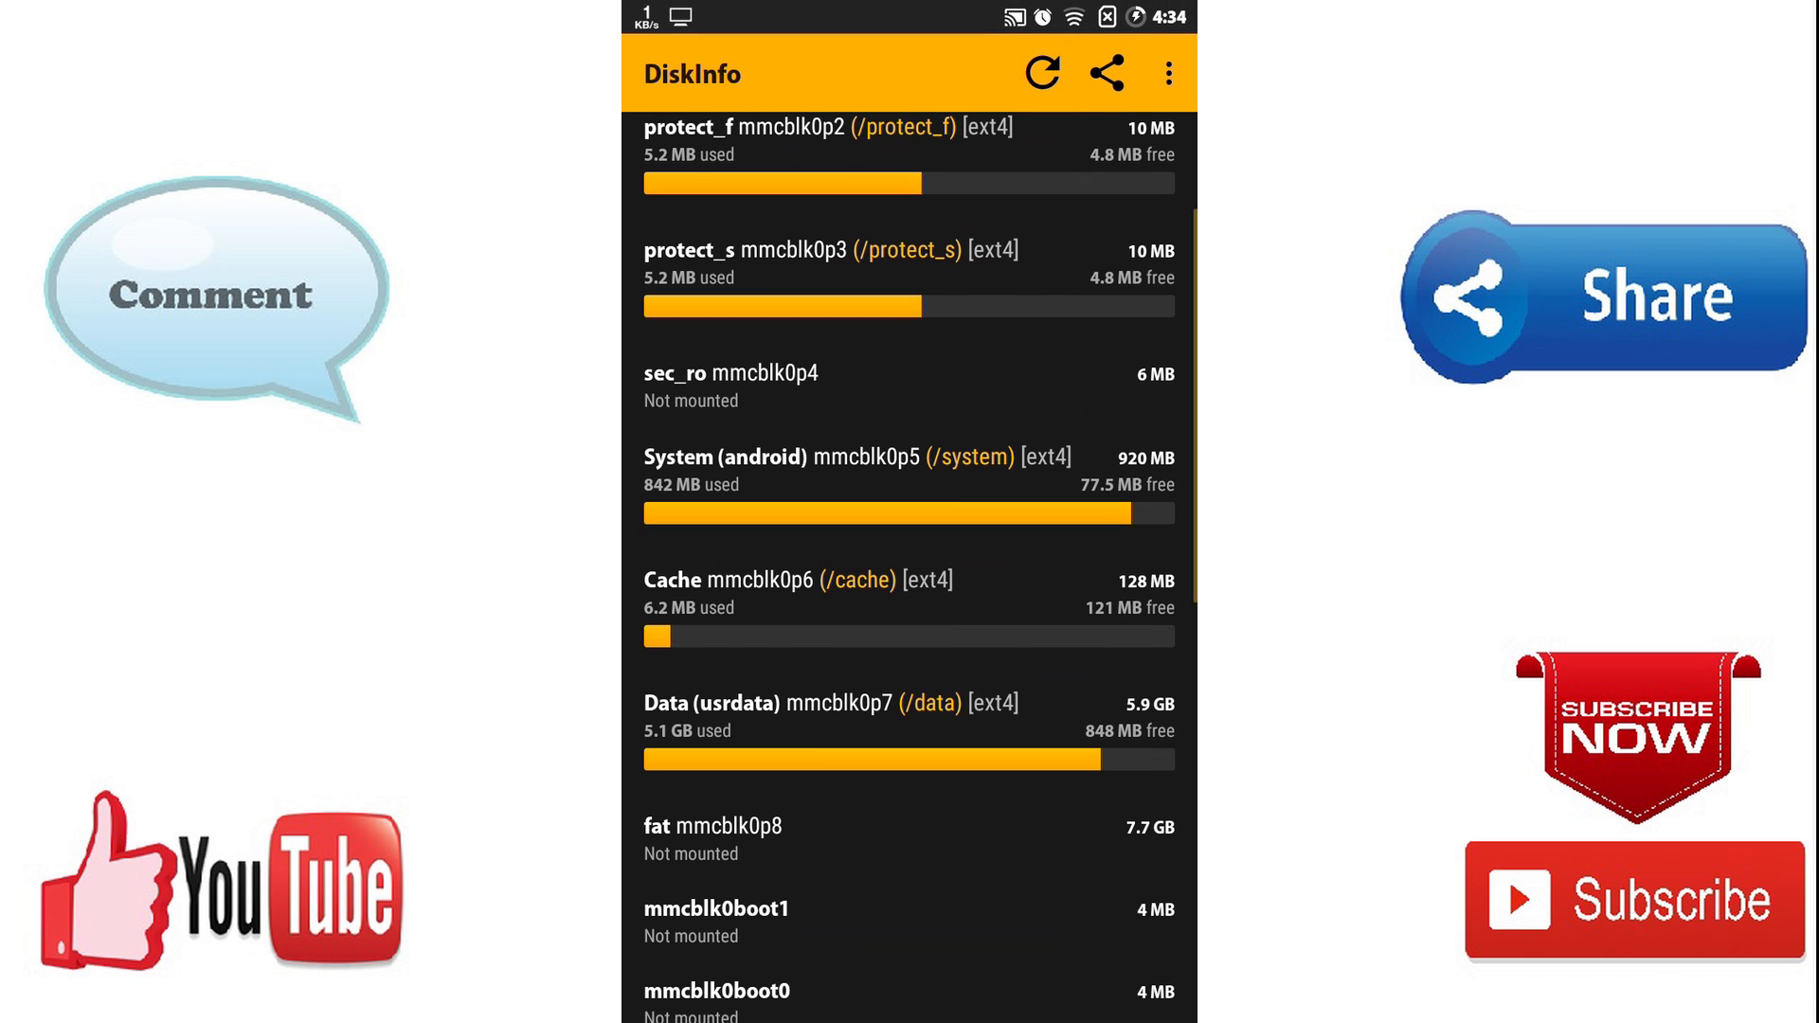
scroll("down", 3)
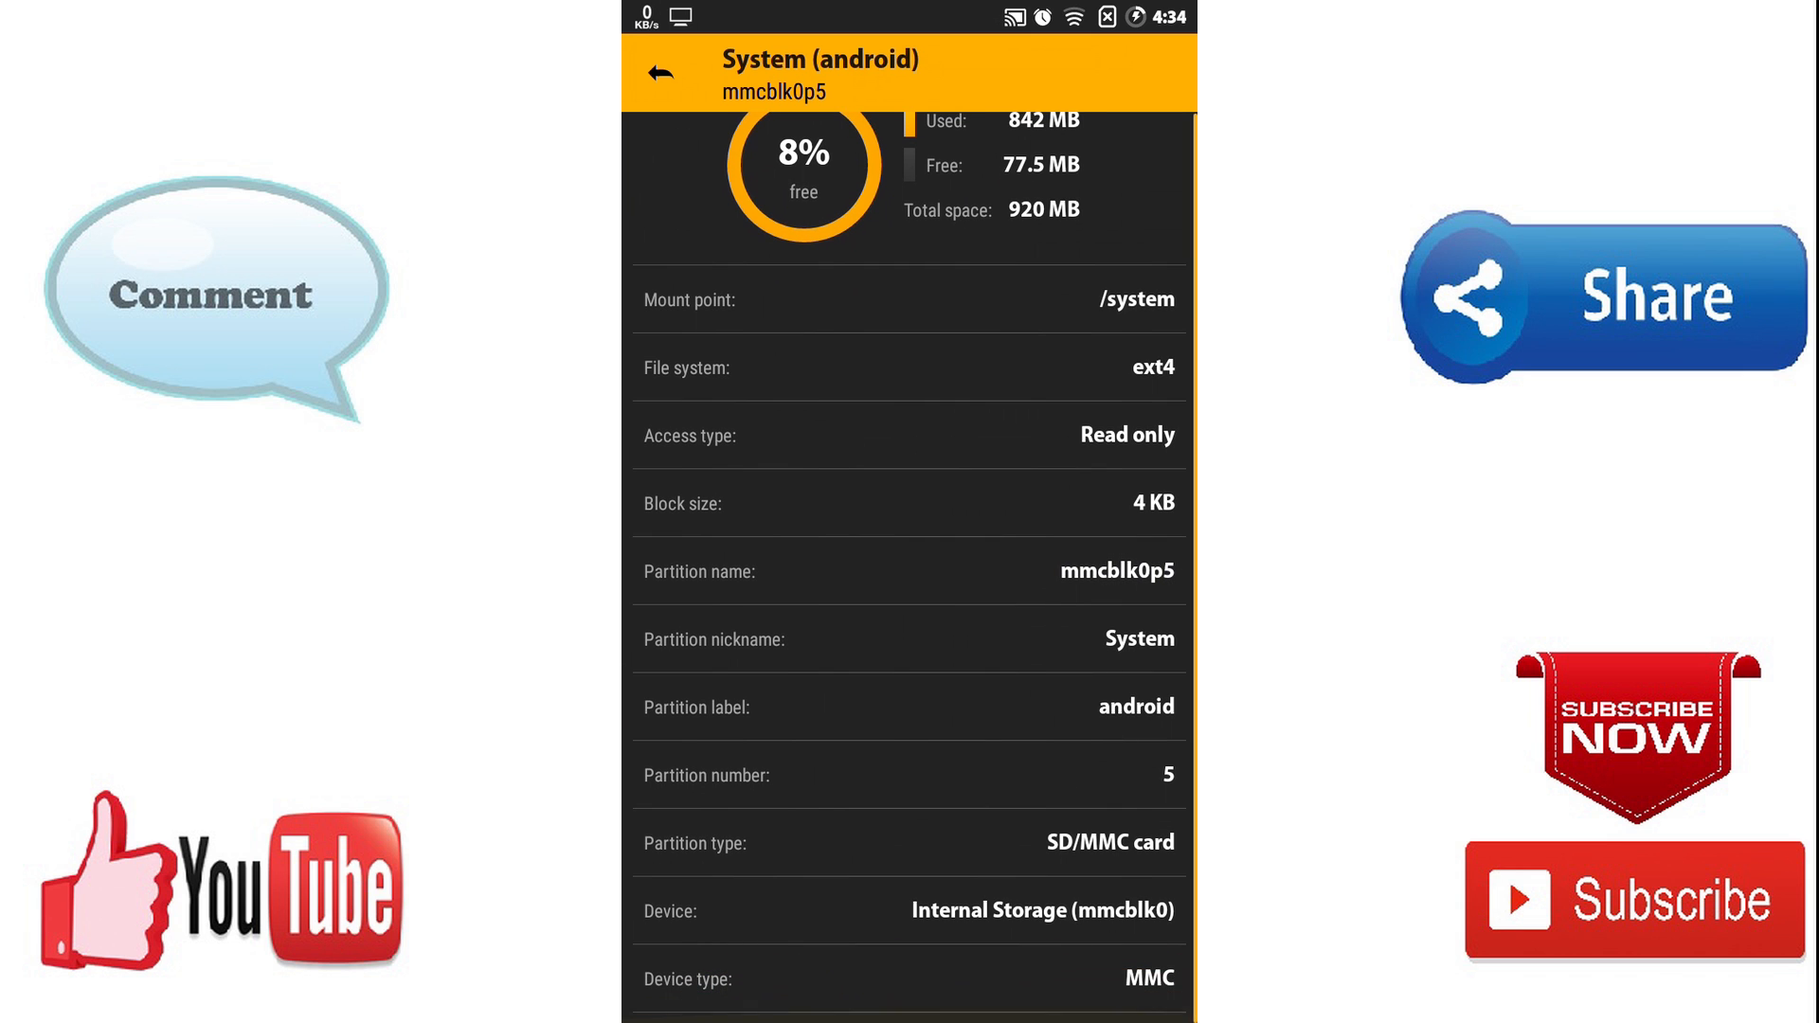
left_click(657, 72)
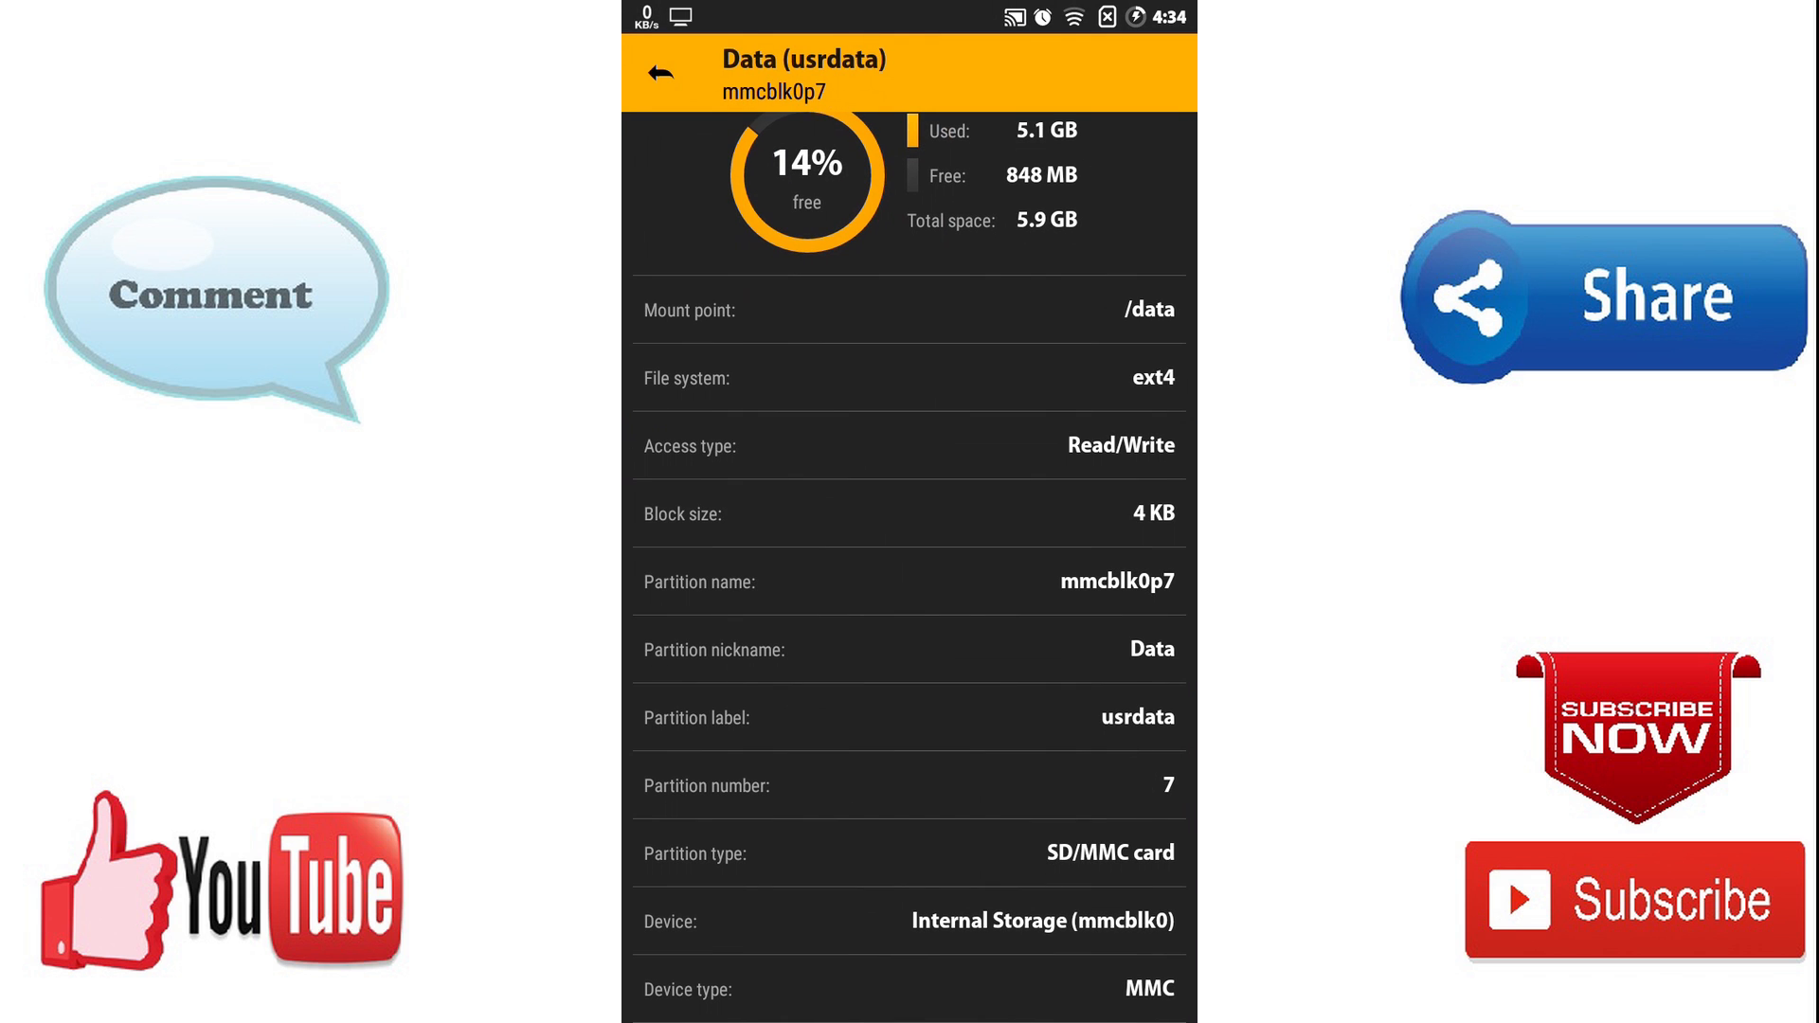
left_click(659, 72)
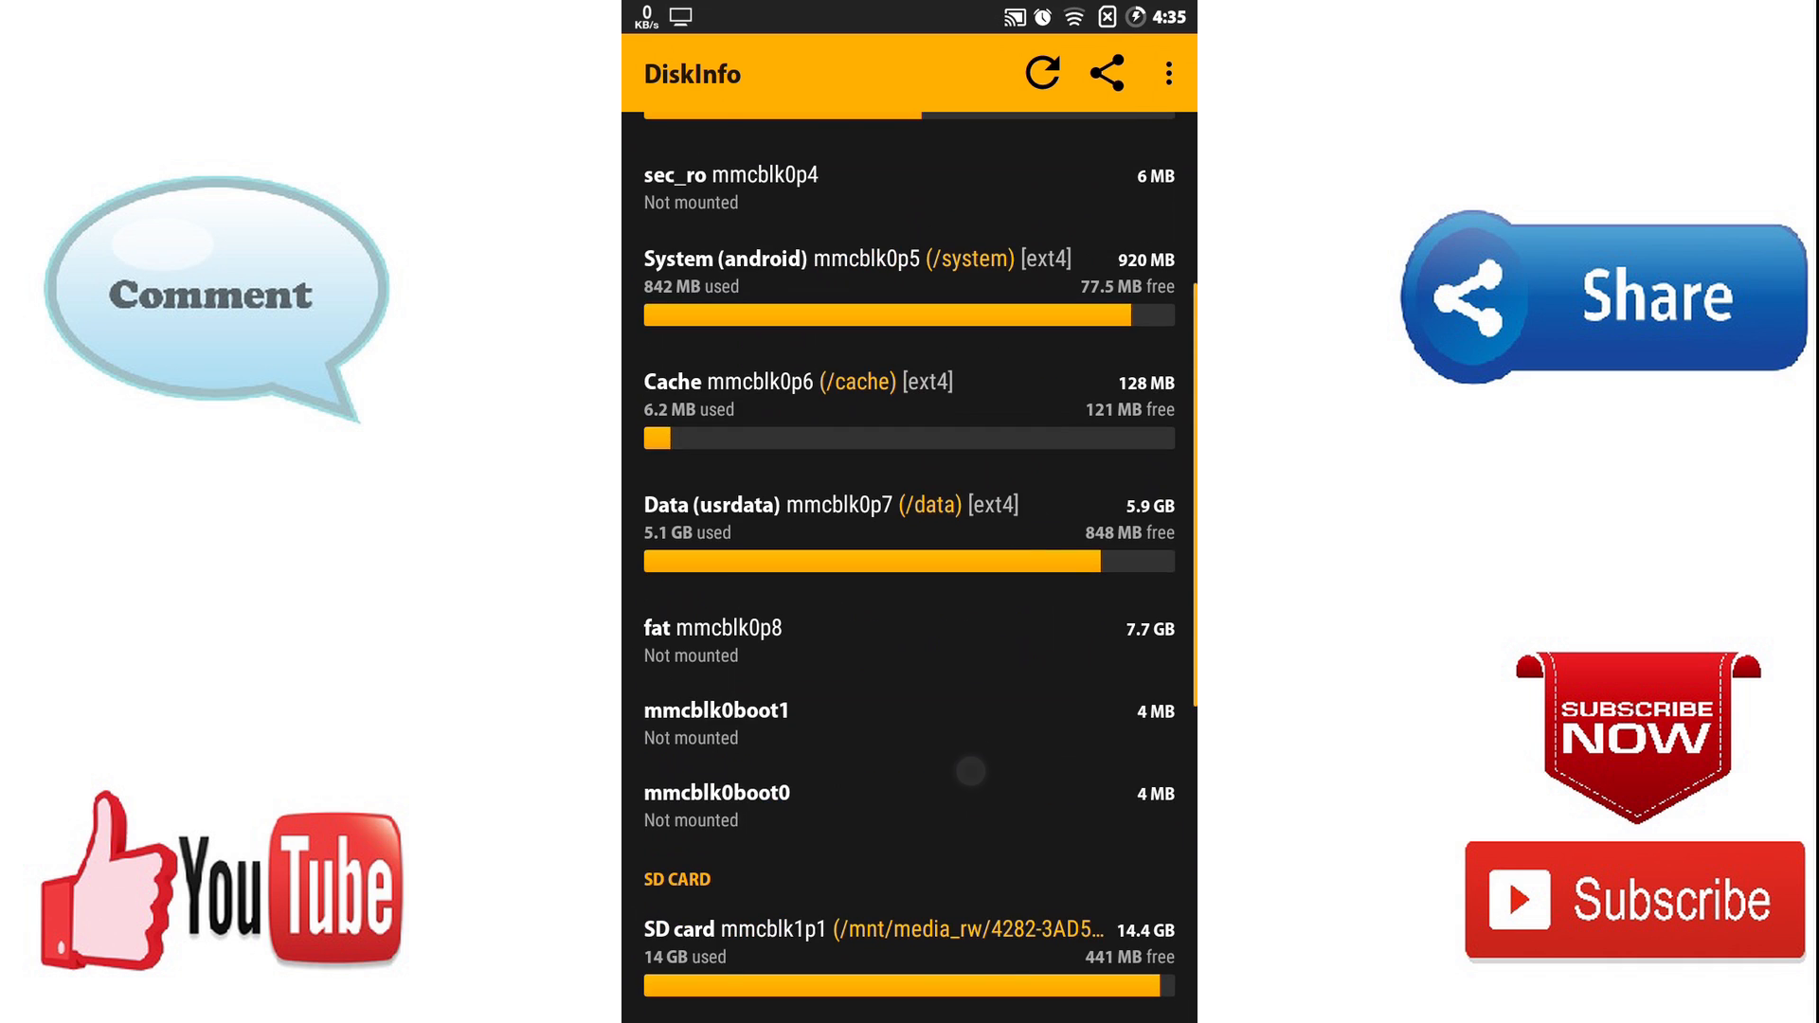
scroll("down", 3)
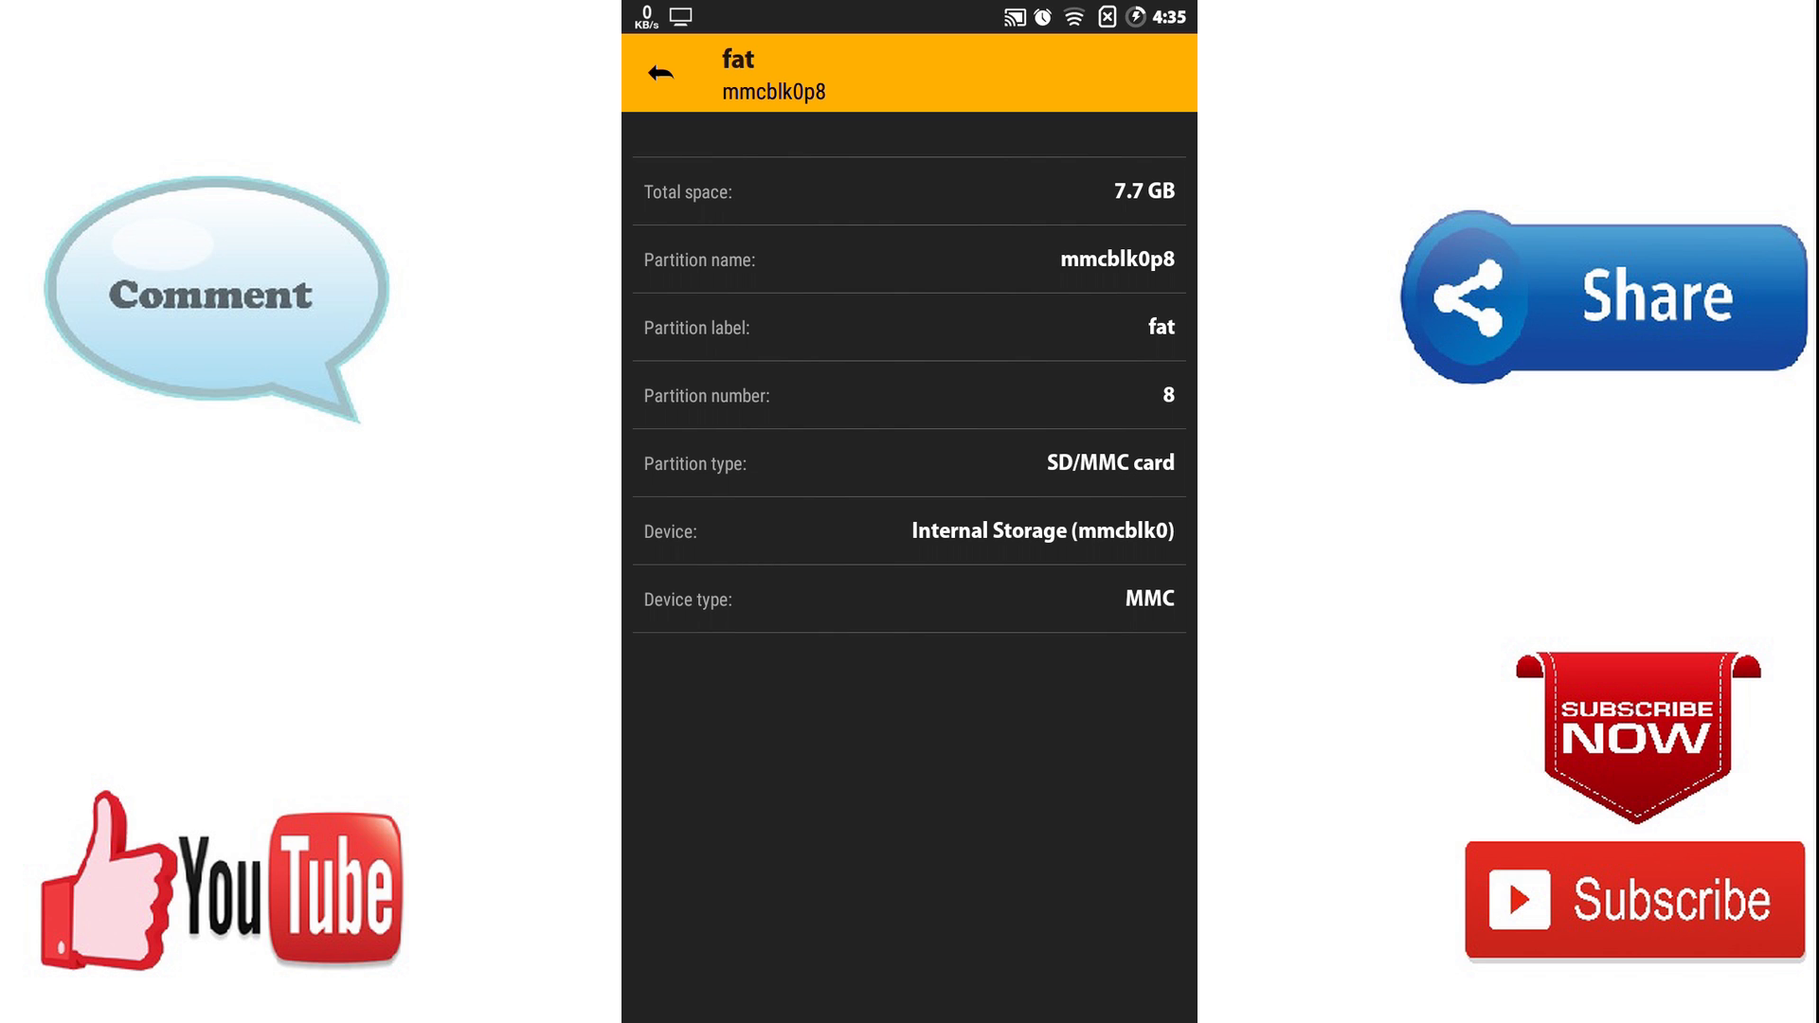
left_click(660, 72)
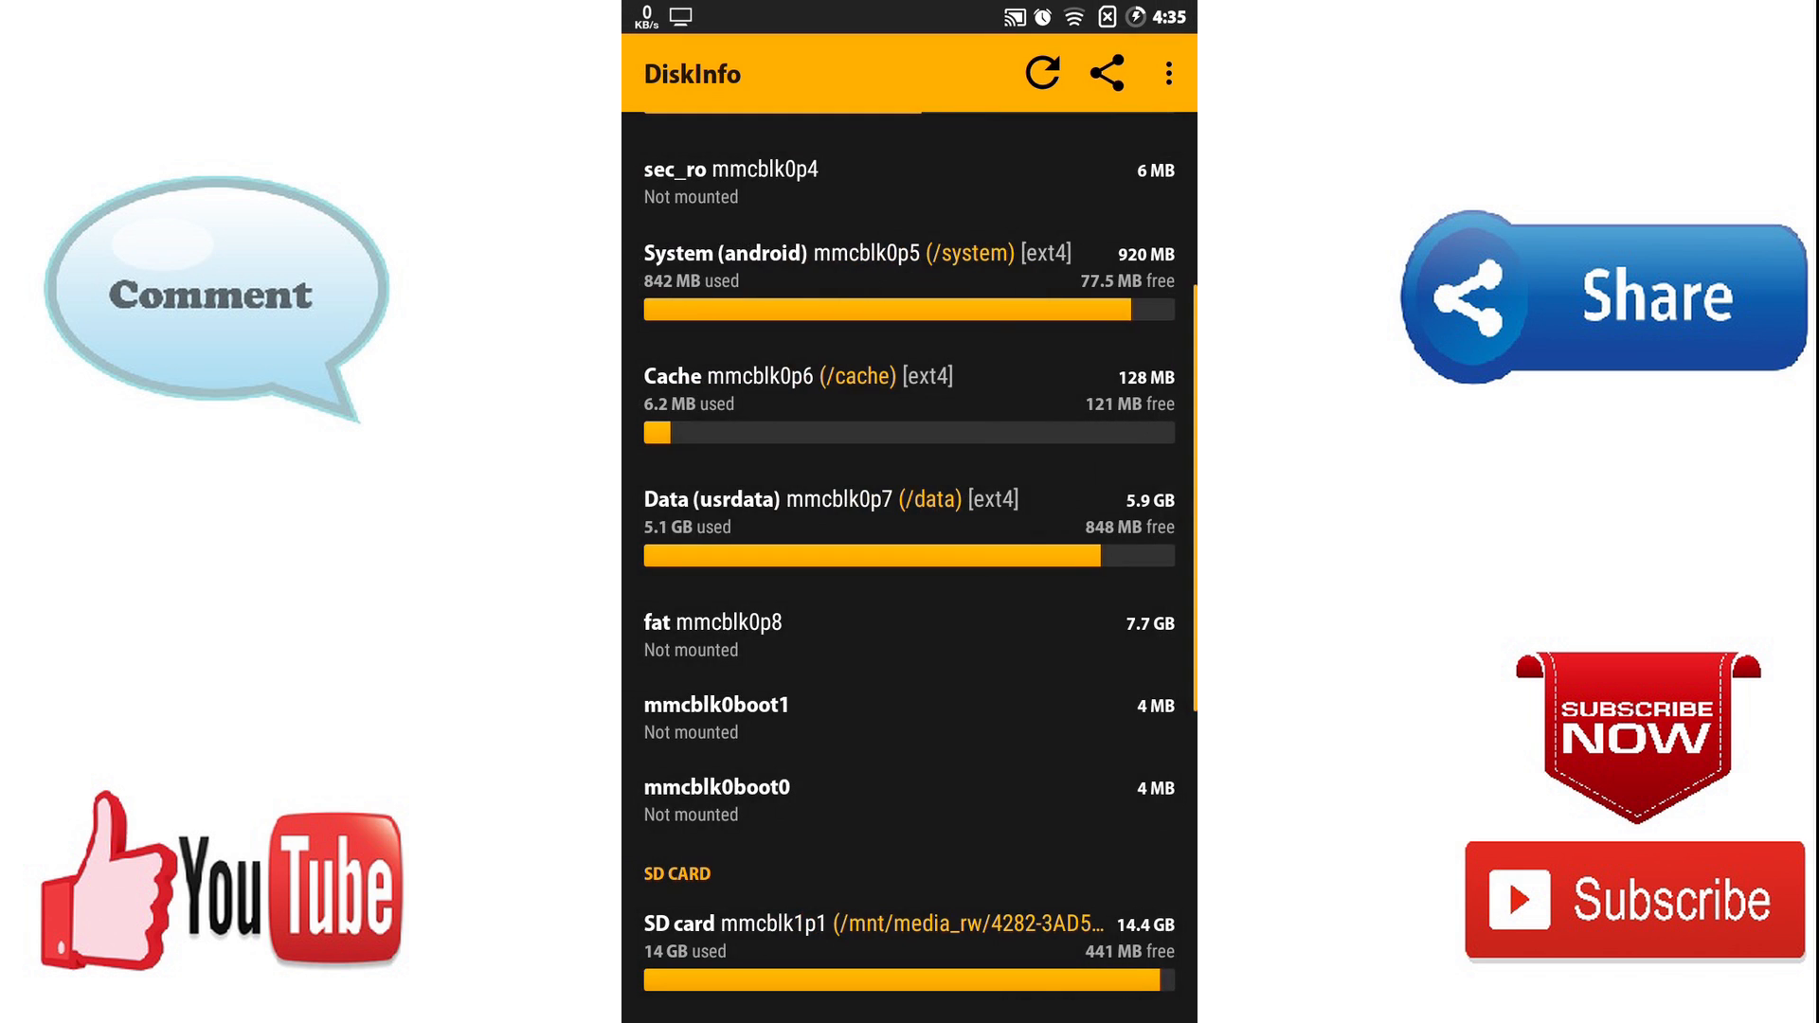
left_click(1168, 72)
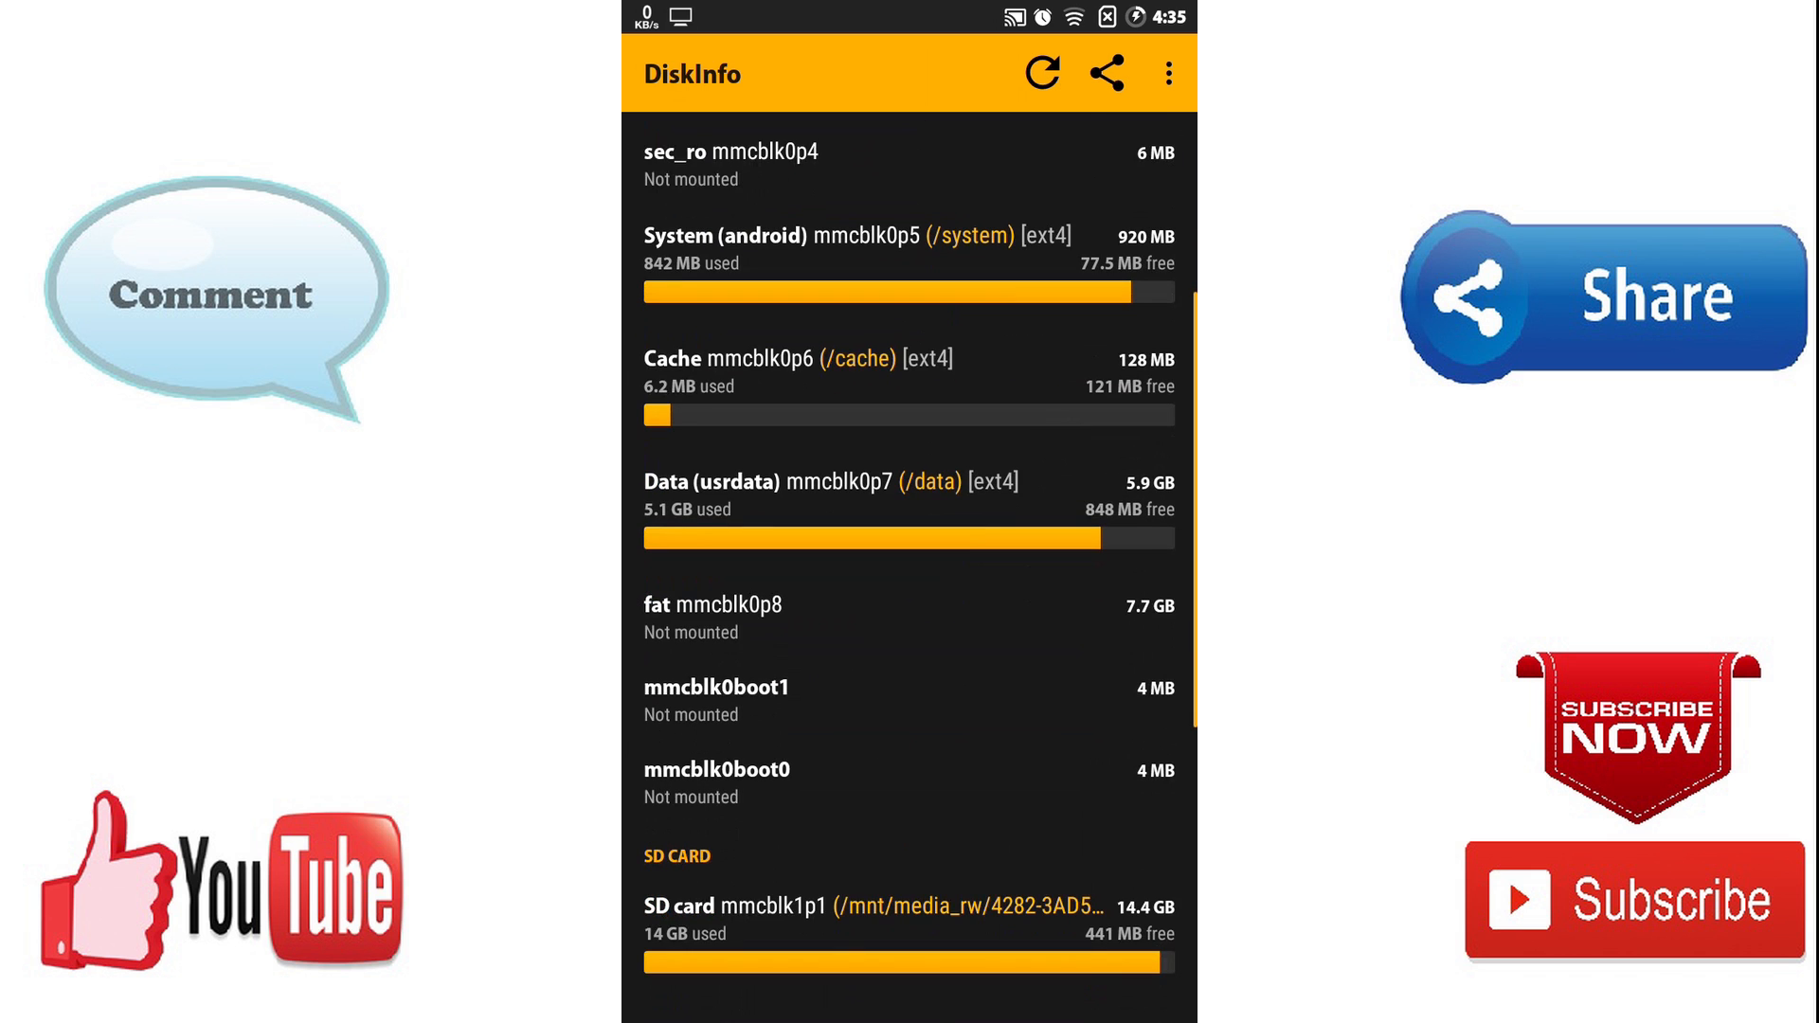
scroll("down", 3)
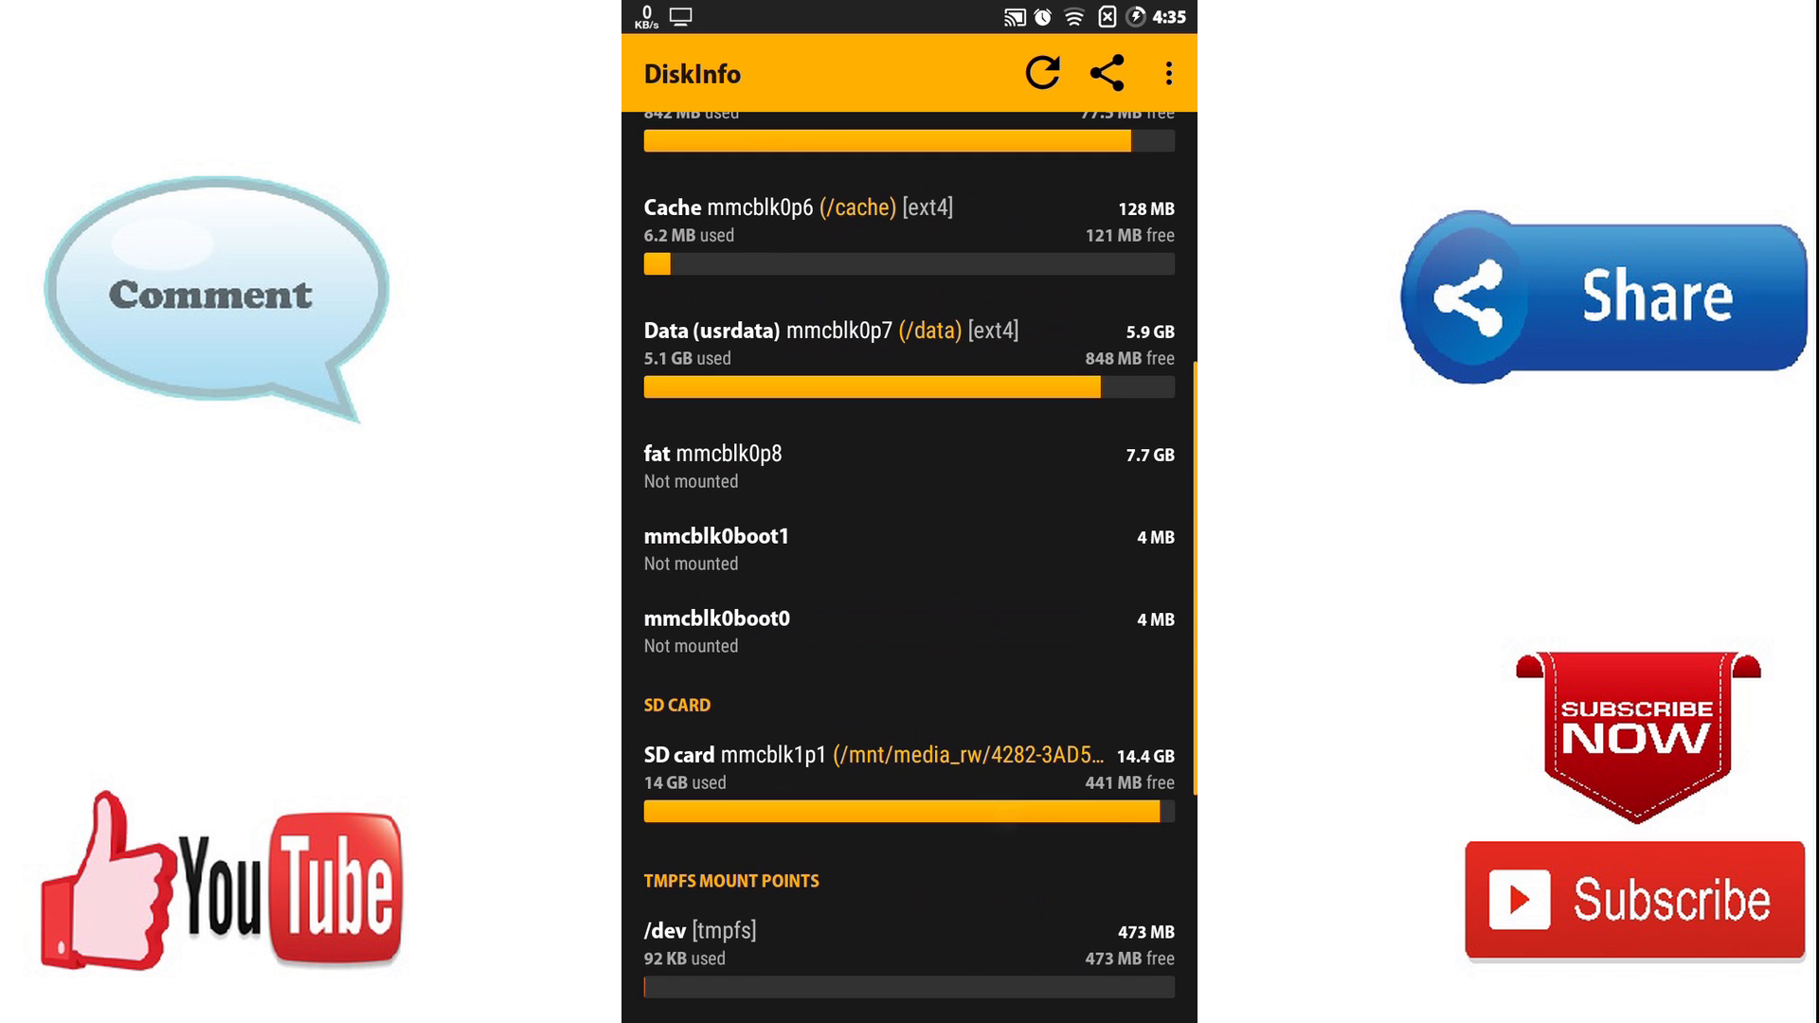
scroll("down", 3)
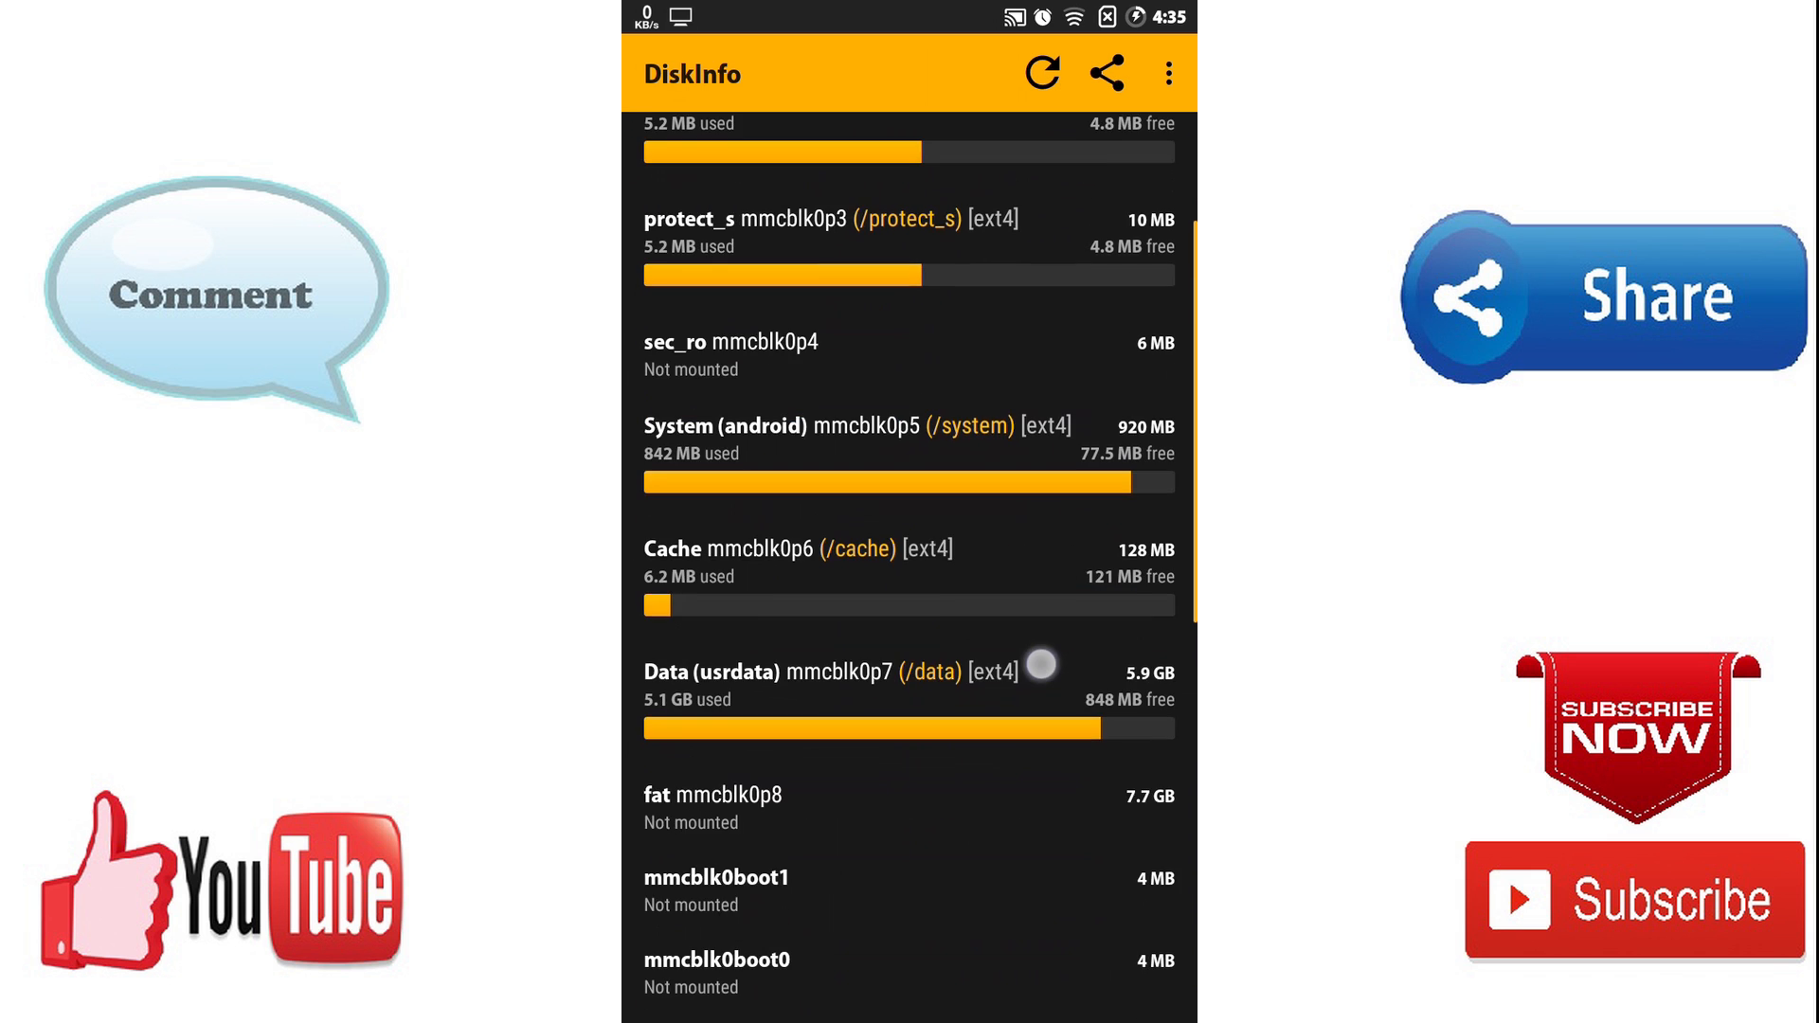
scroll("down", 3)
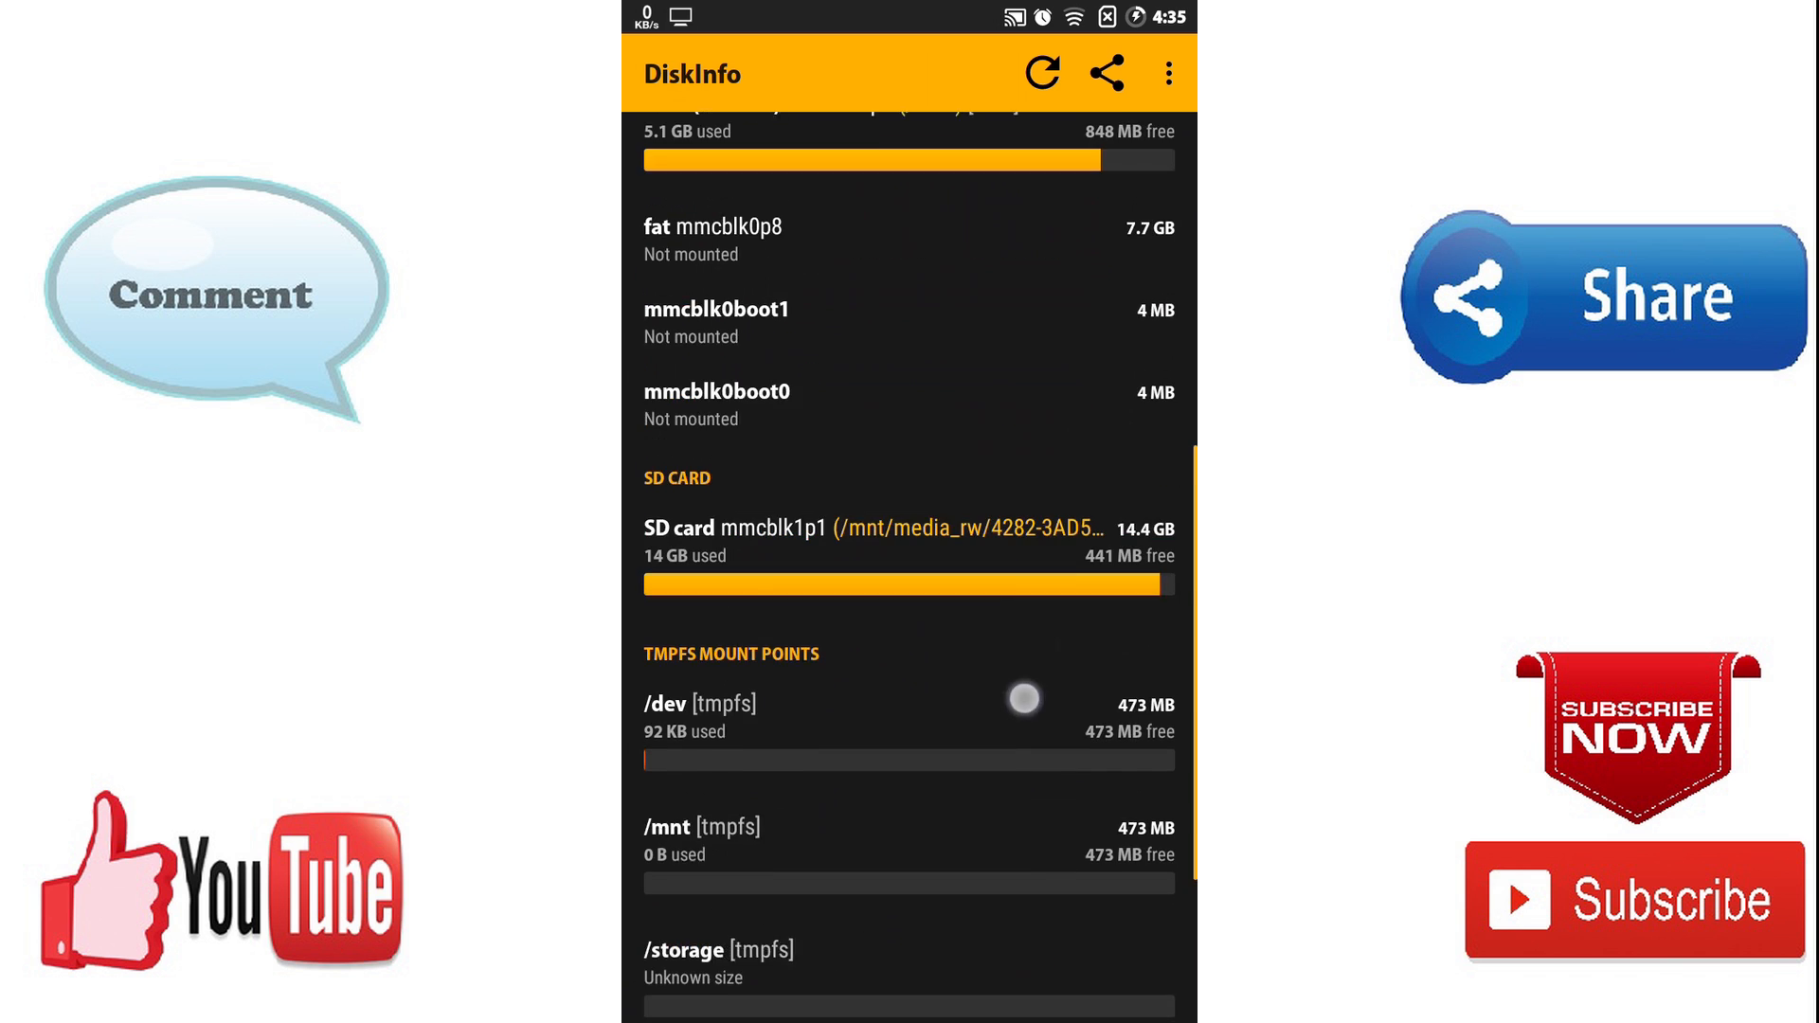